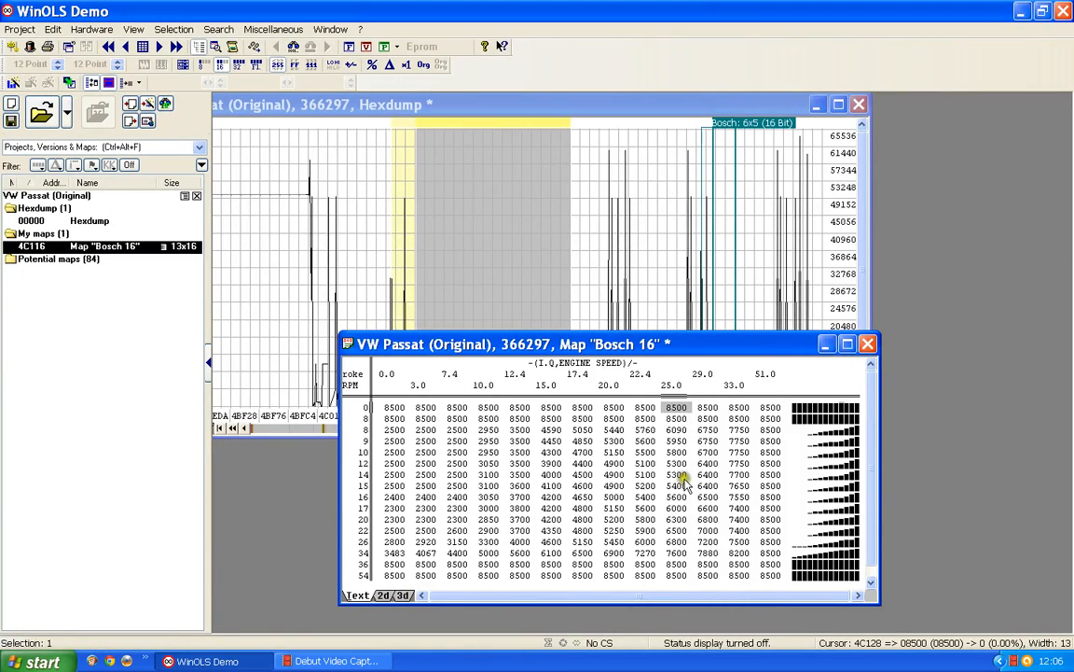
pyautogui.moveTo(551, 359)
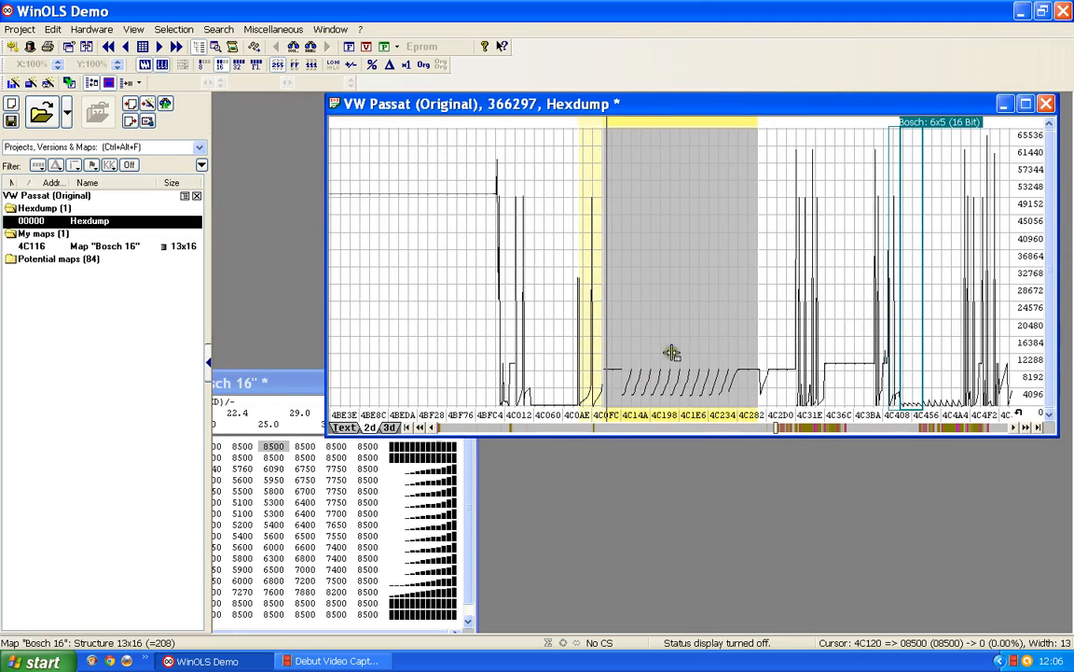
pyautogui.moveTo(412, 488)
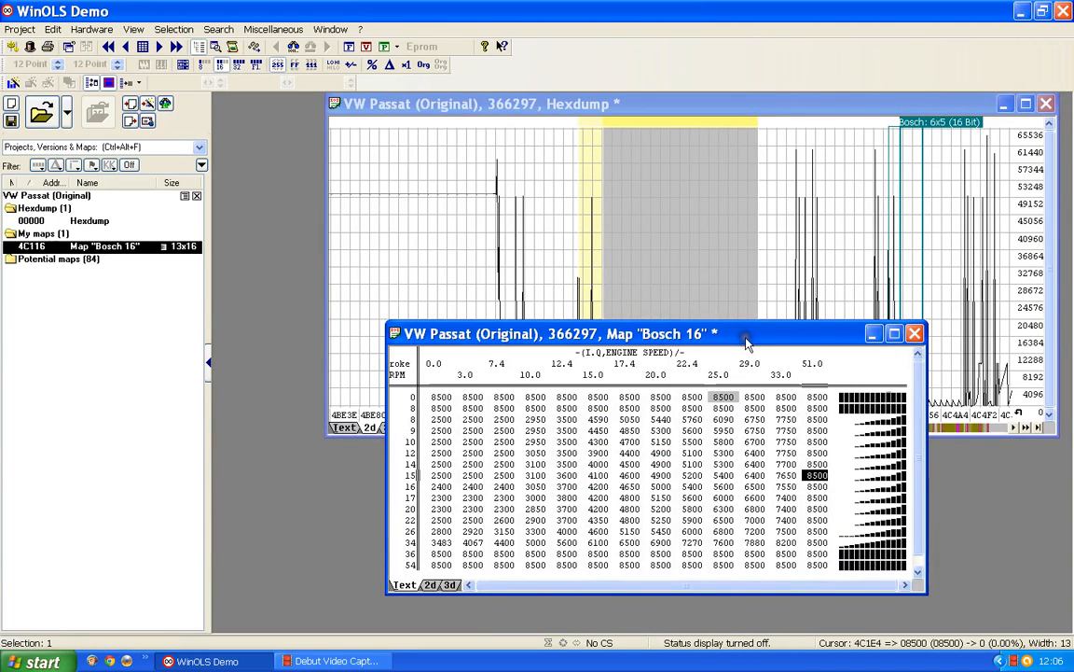
pyautogui.moveTo(605, 246)
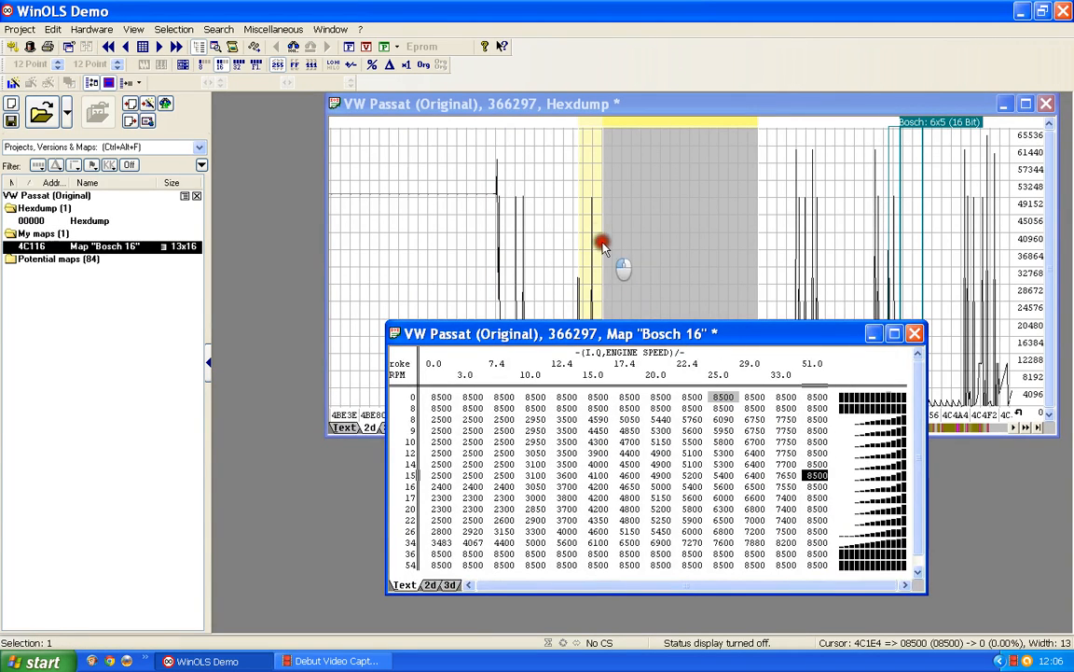
# Drag the Map 'Bosch 16' window downward so the hexdump graph stays visible above it.
pyautogui.moveTo(559, 332); pyautogui.dragTo(607, 395)
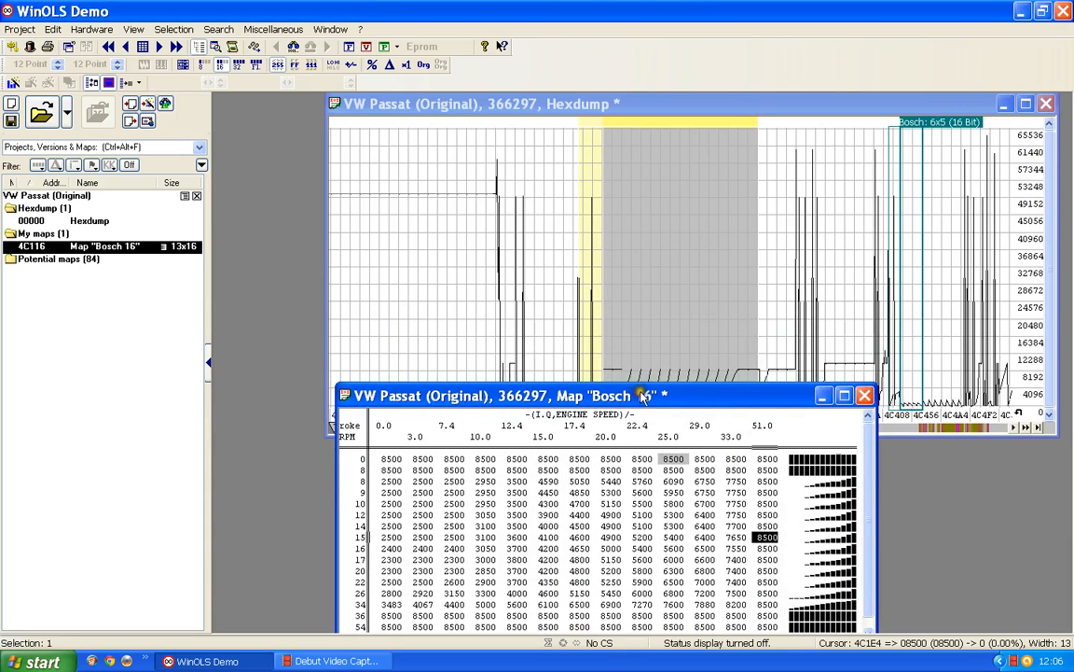
pyautogui.moveTo(499, 414)
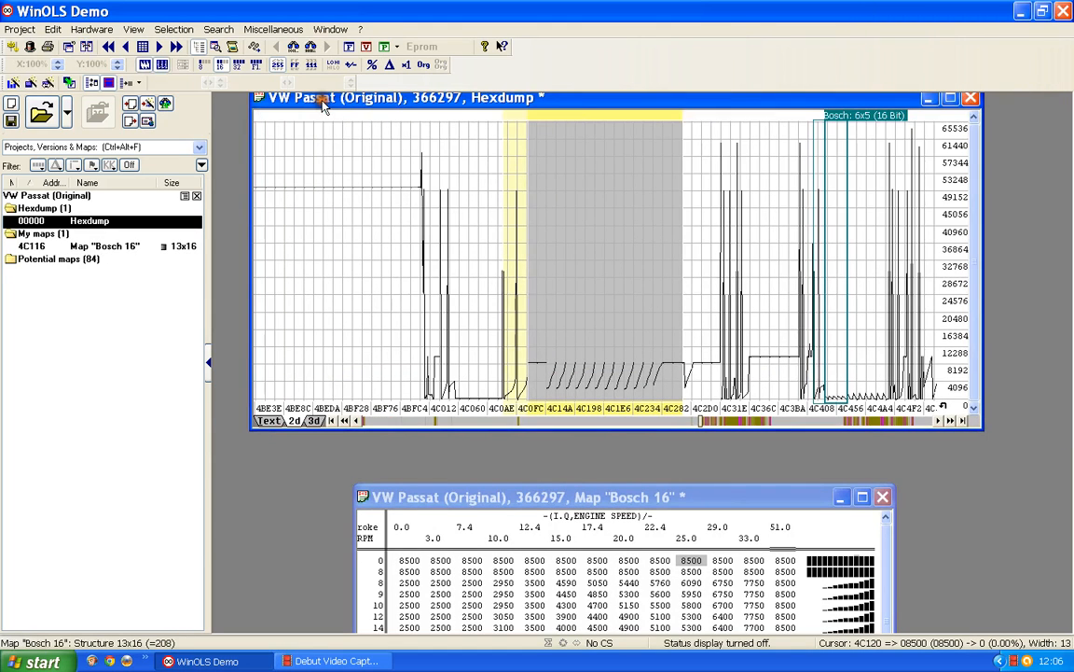
# Switch the hexdump to numeric text view and scroll to the outlined Bosch 16 map data block.
pyautogui.click(268, 421)
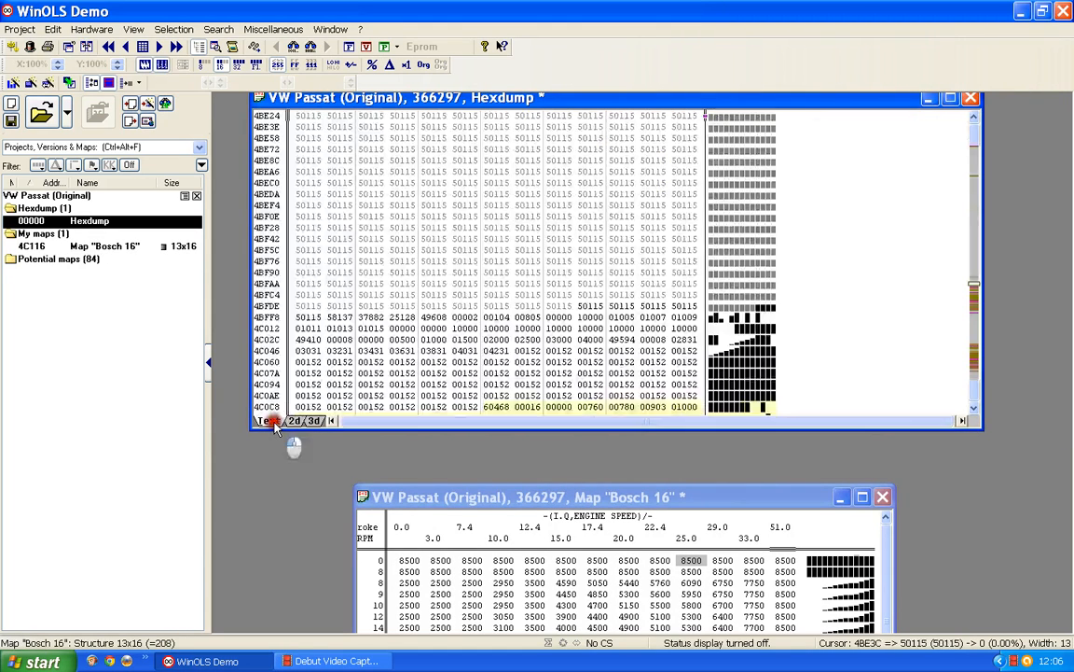
pyautogui.click(104, 246)
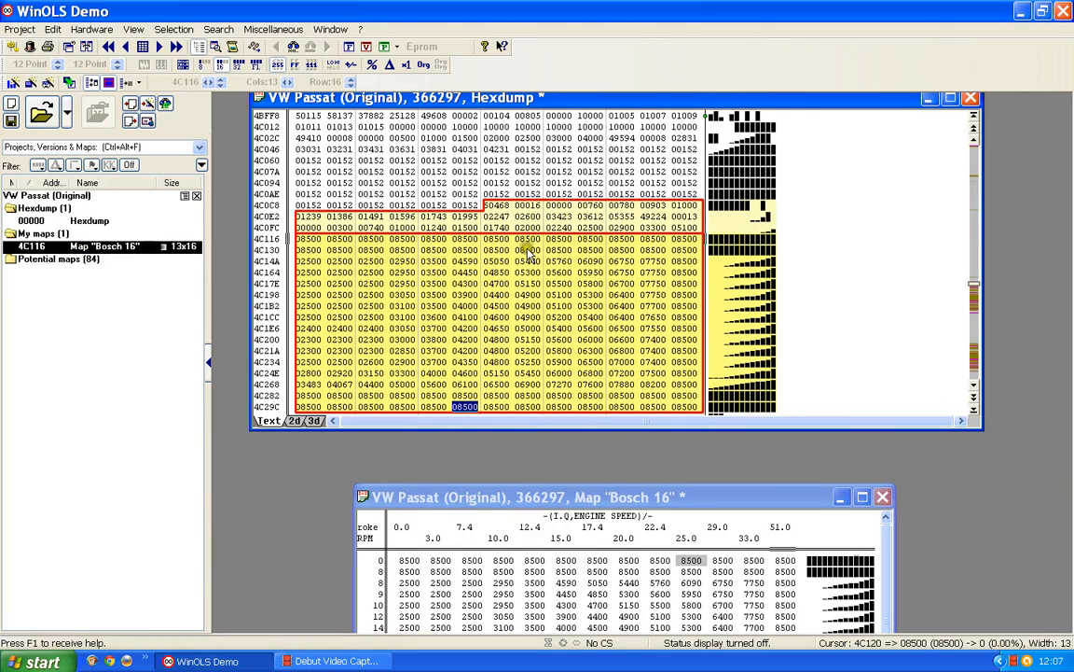
pyautogui.moveTo(604, 224)
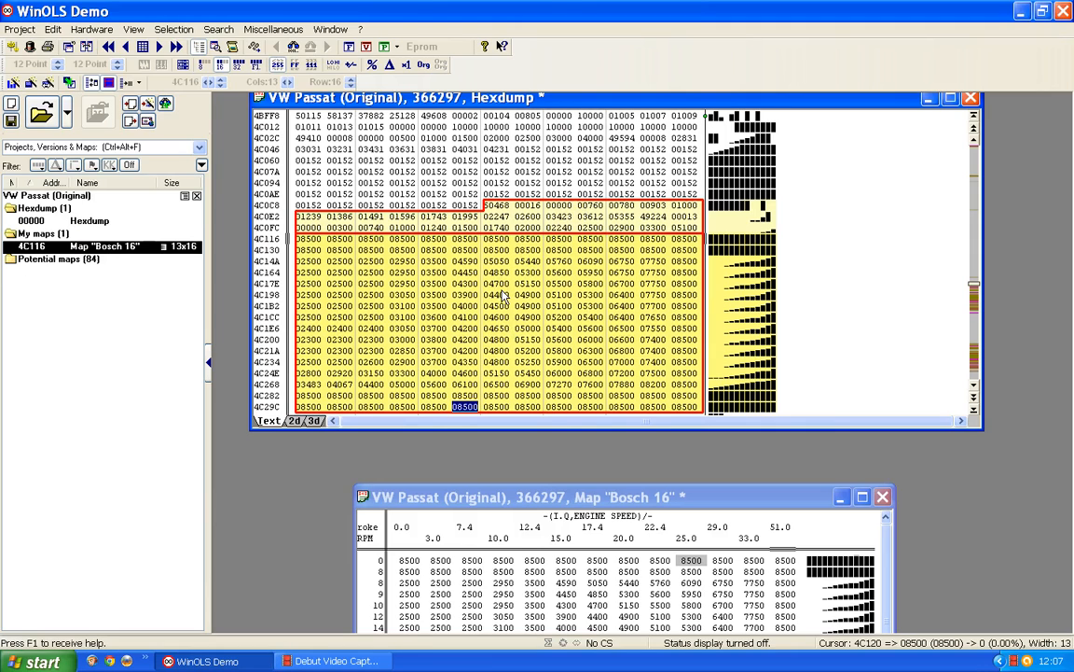
pyautogui.scroll(-3)
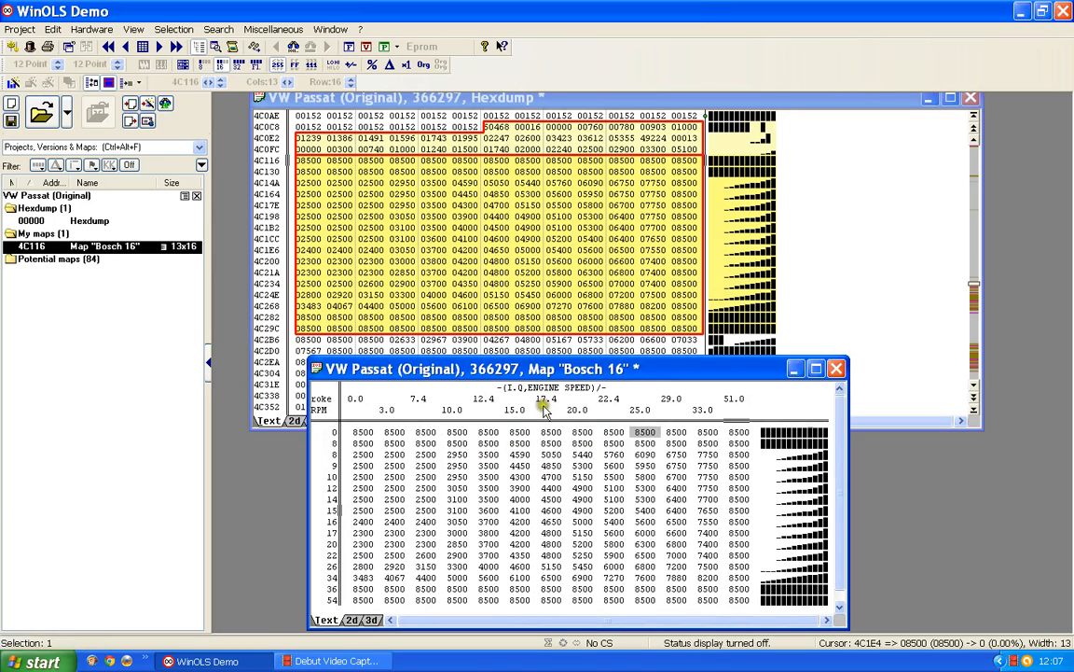
pyautogui.moveTo(772, 500)
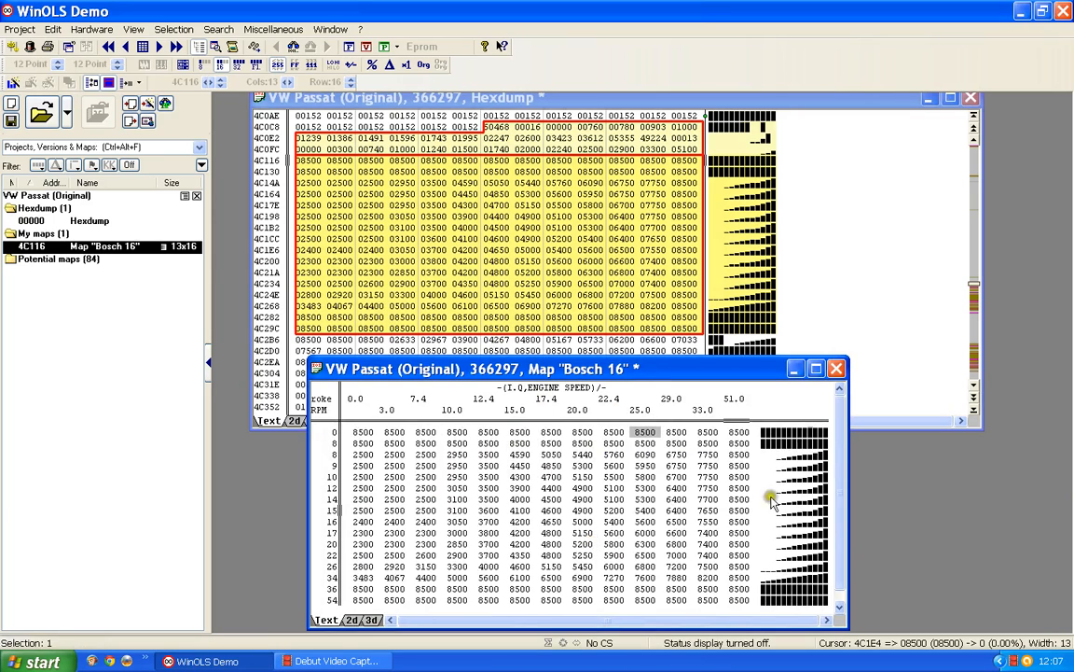
pyautogui.moveTo(370, 437)
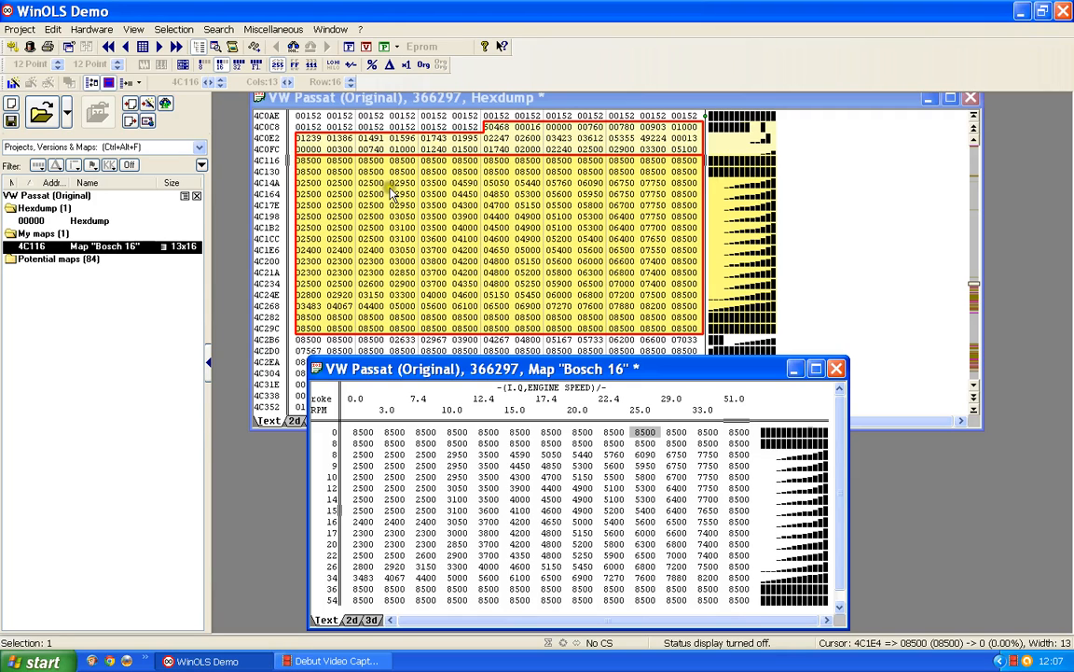
pyautogui.moveTo(545, 353)
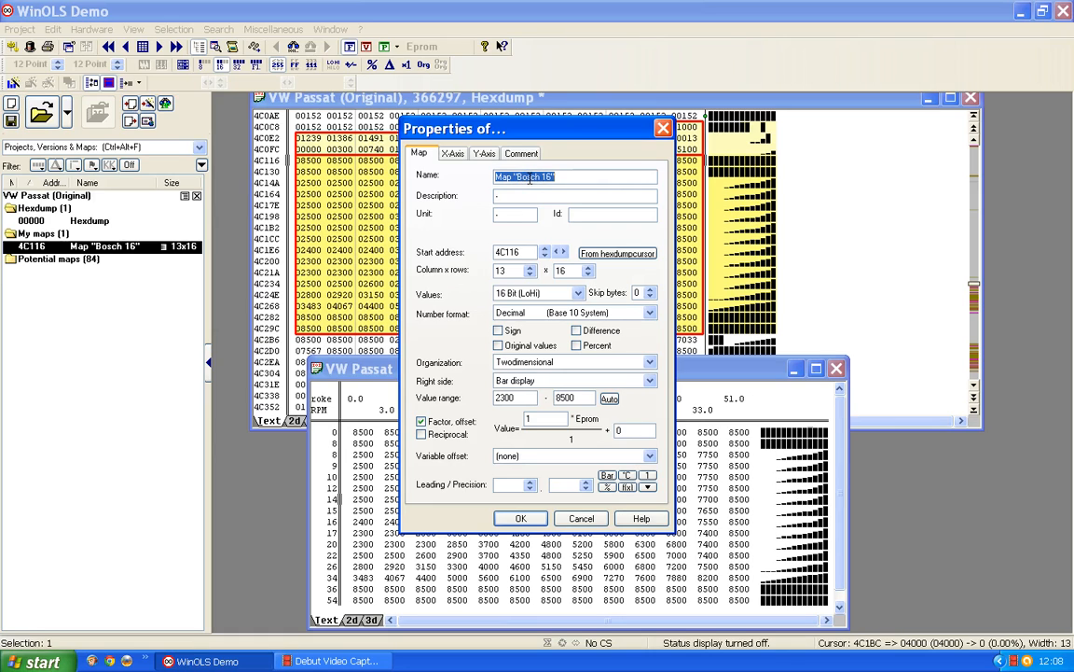
# Set map name 'EGR map', description 'Mass Air Flow', unit 'mg/stroke' and factor 0.1, then confirm Properties.
pyautogui.write('EGR map')
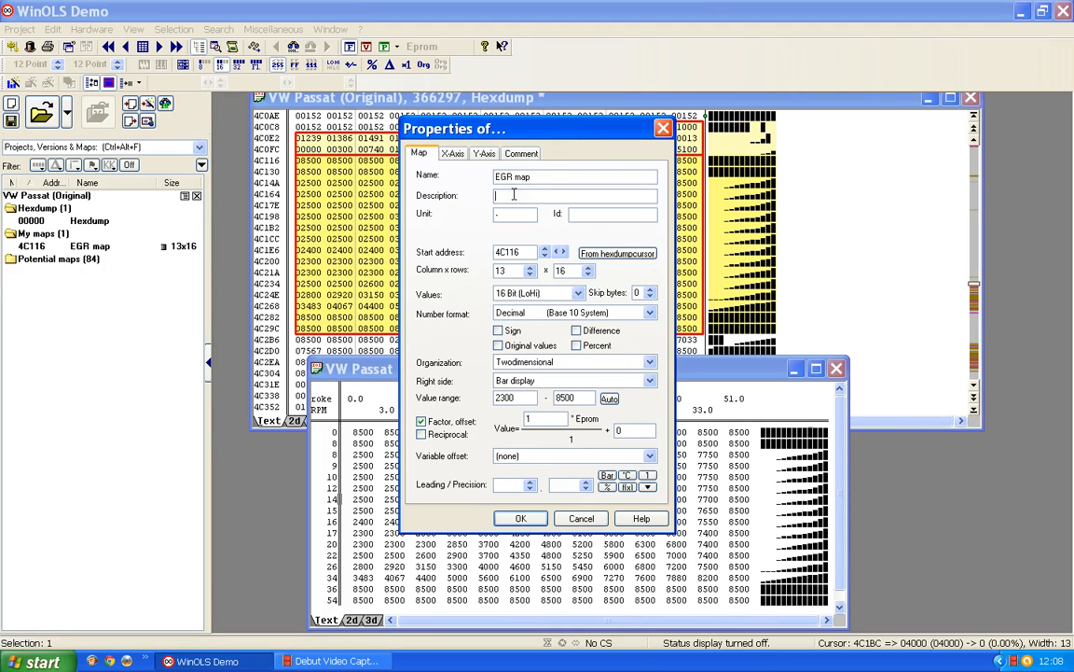
pyautogui.write('Mass')
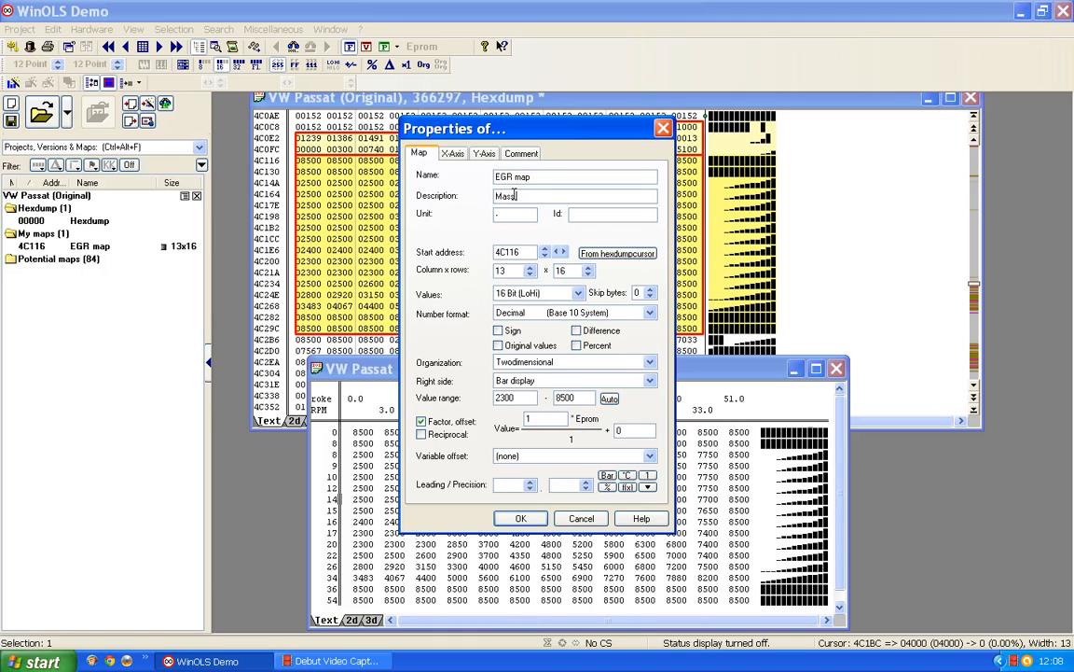
pyautogui.write('Air F')
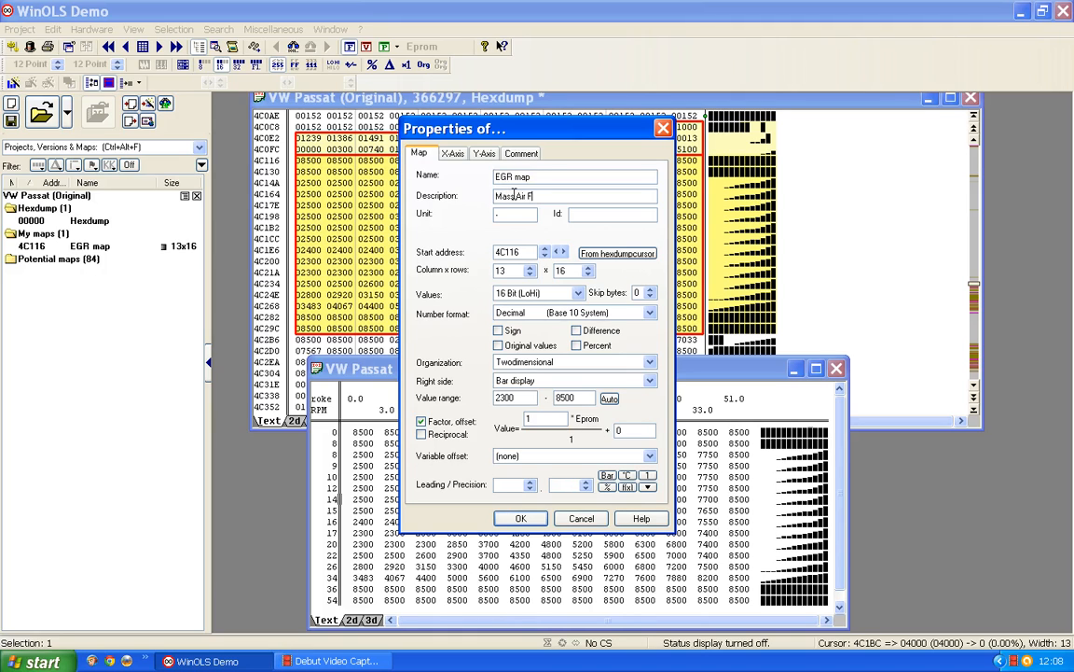
pyautogui.write('low')
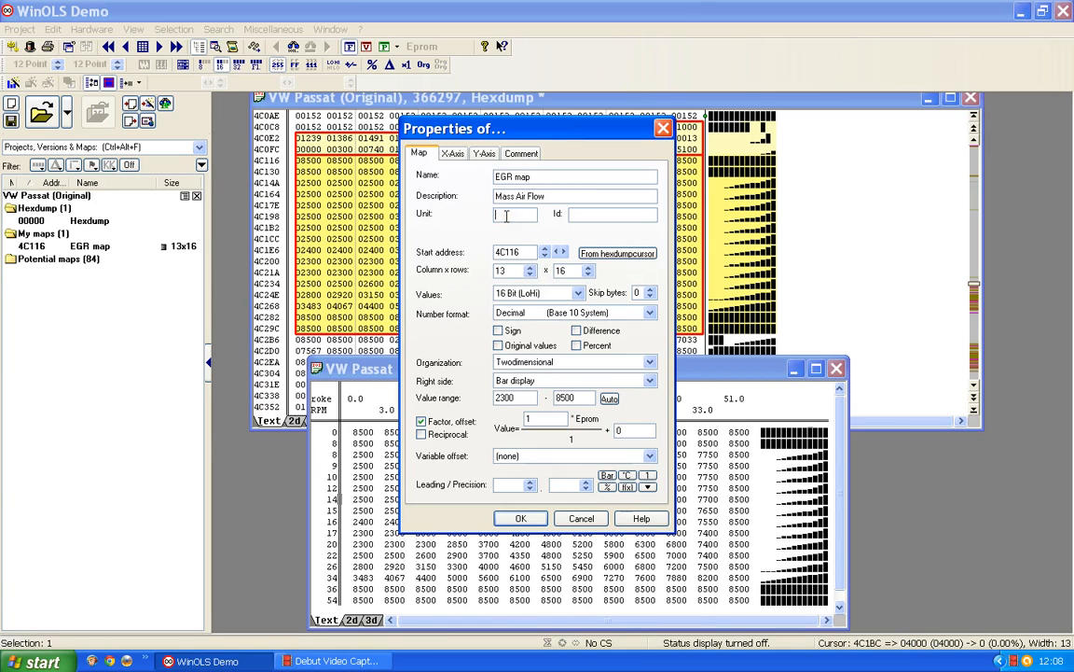
pyautogui.write('mg/stroke')
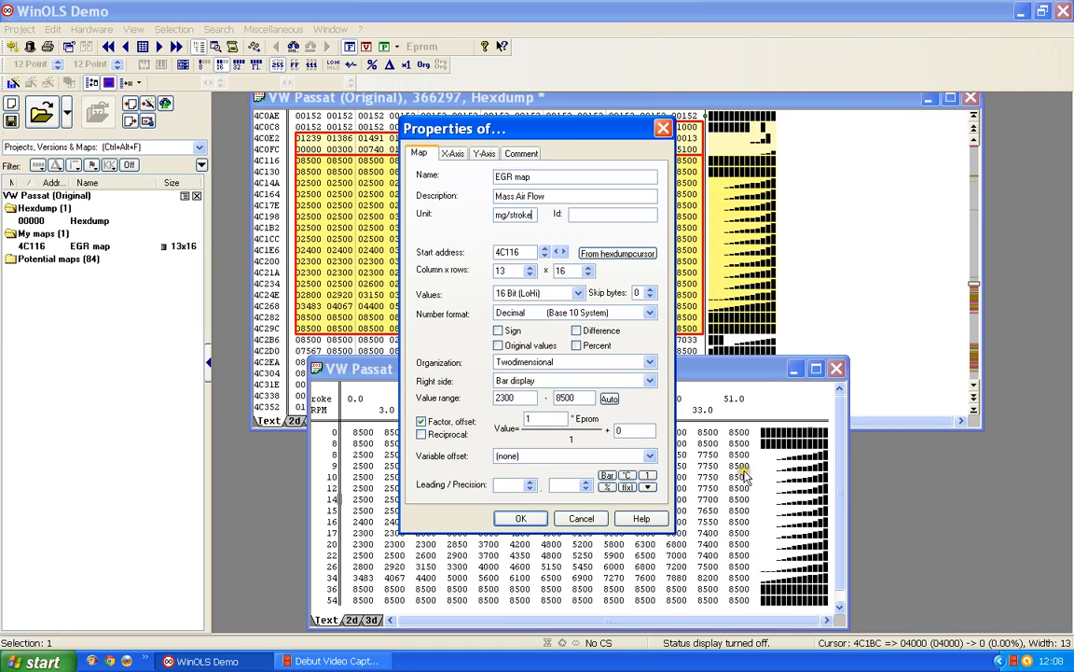
pyautogui.moveTo(726, 431)
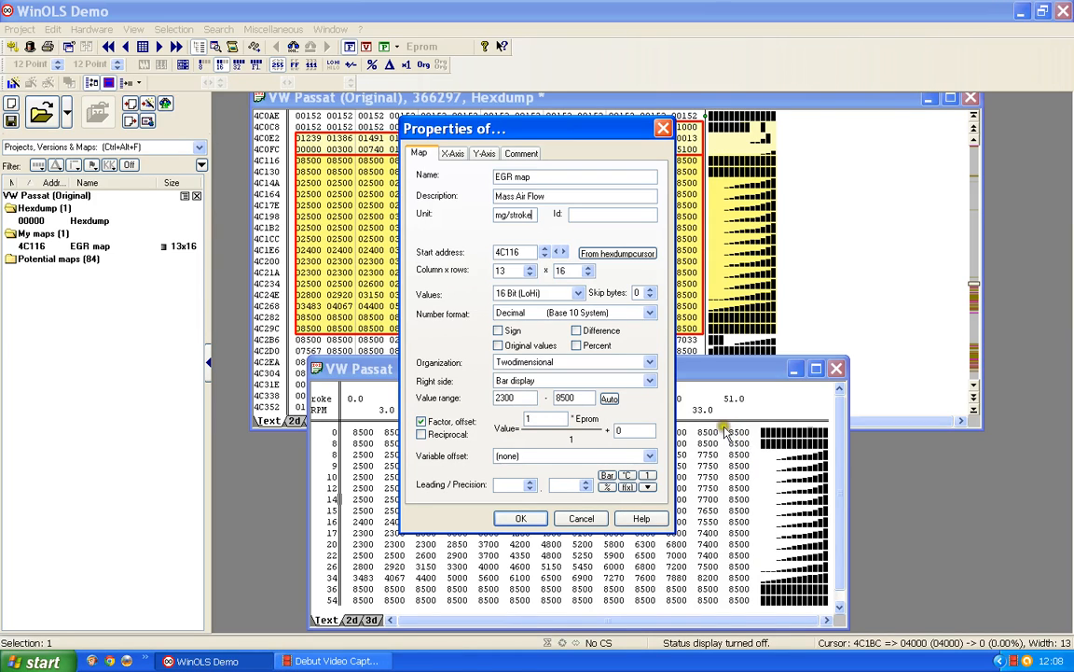
pyautogui.moveTo(759, 440)
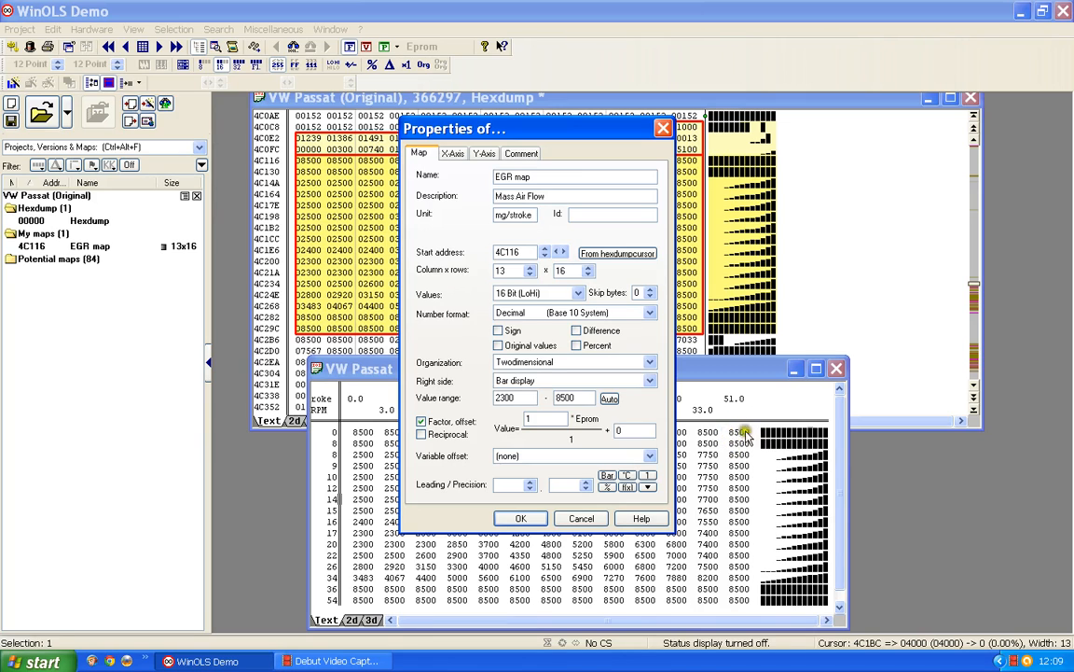
pyautogui.moveTo(737, 457)
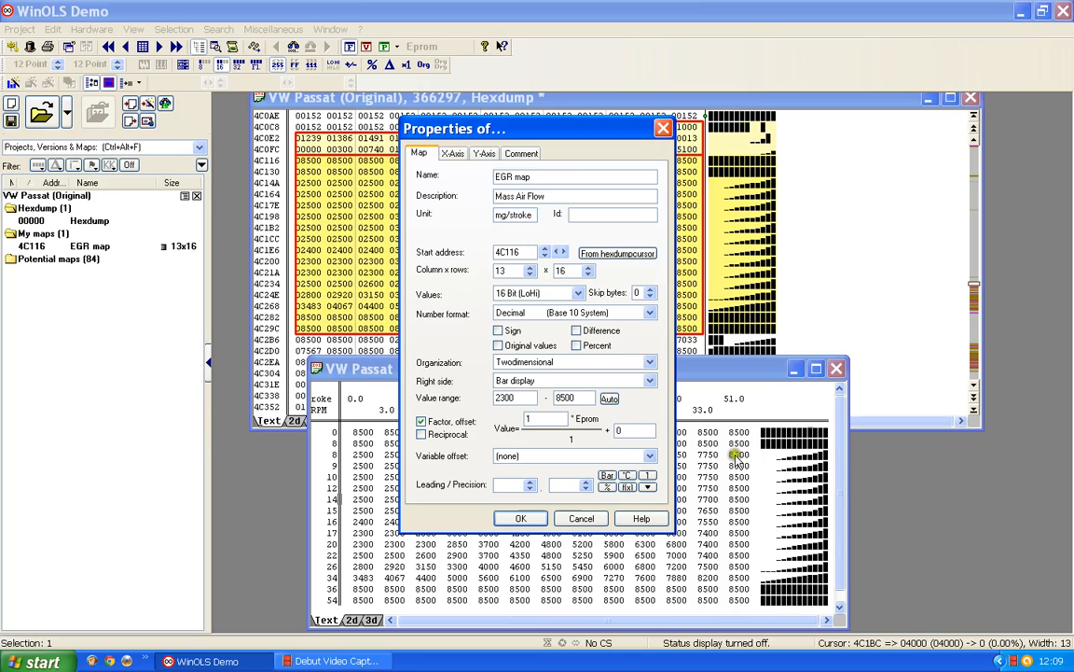
pyautogui.moveTo(780, 481)
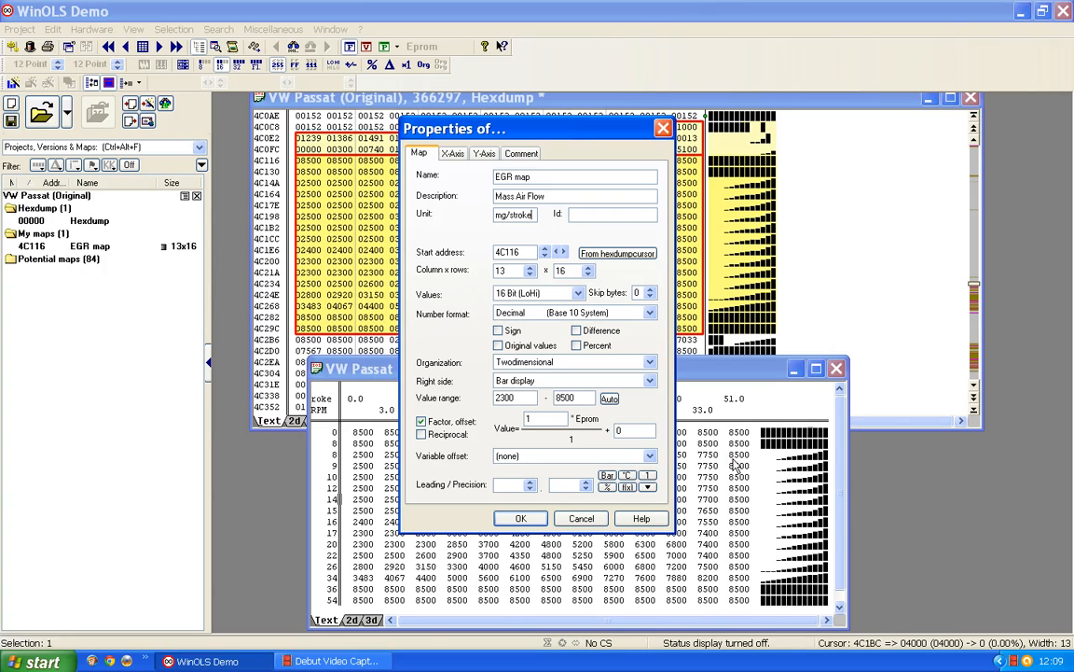
pyautogui.moveTo(478, 280)
pyautogui.write('0.1')
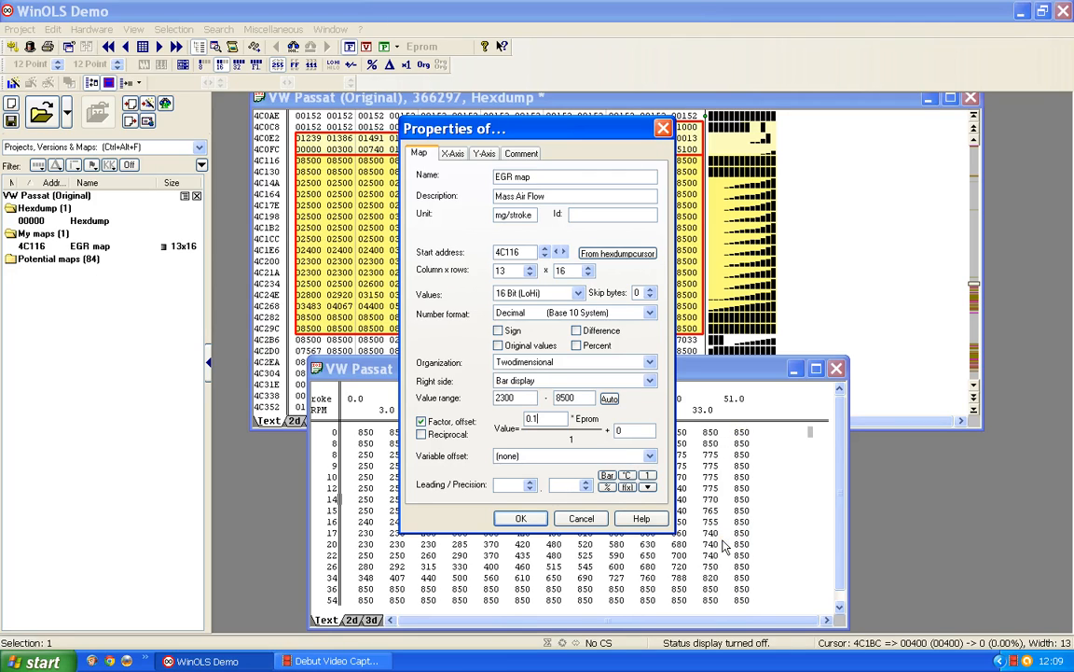
pyautogui.moveTo(544, 545)
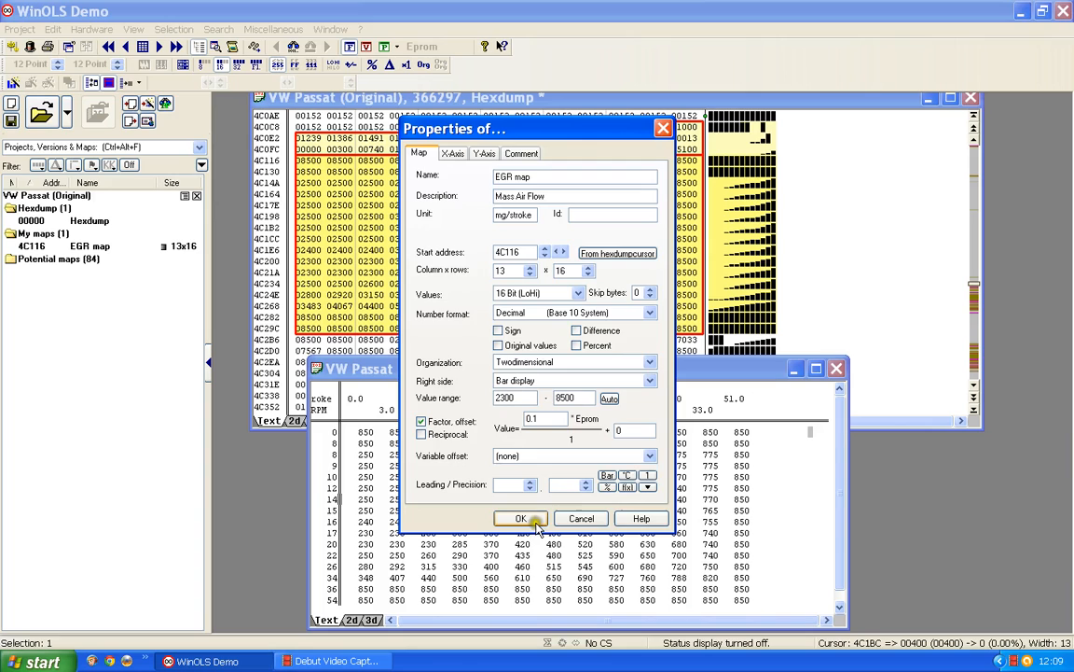
pyautogui.click(521, 519)
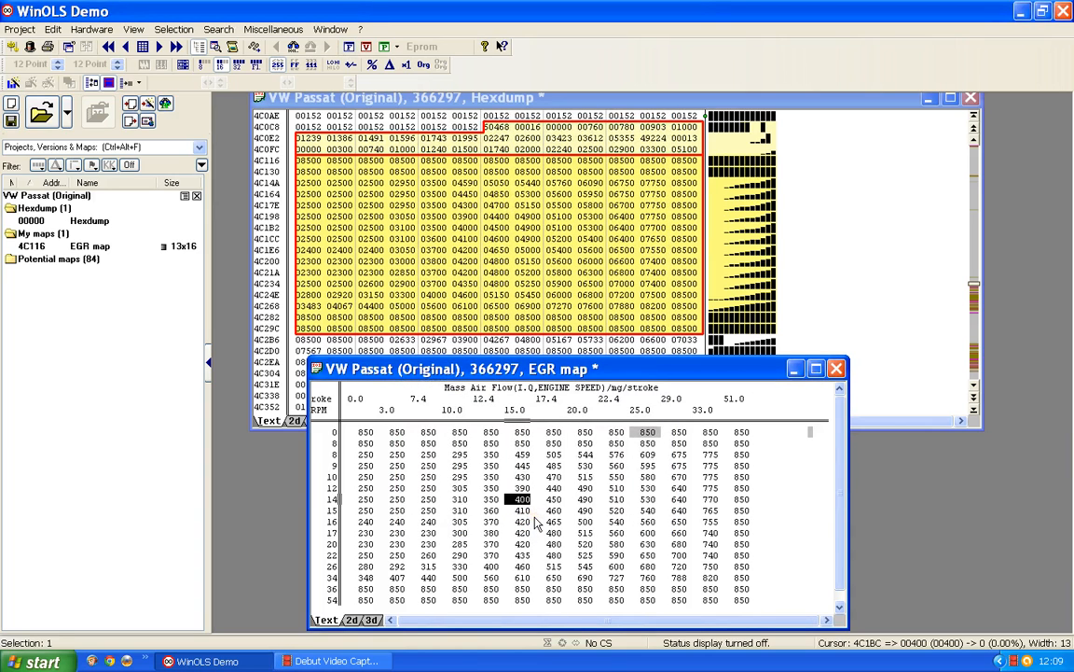
pyautogui.moveTo(467, 454)
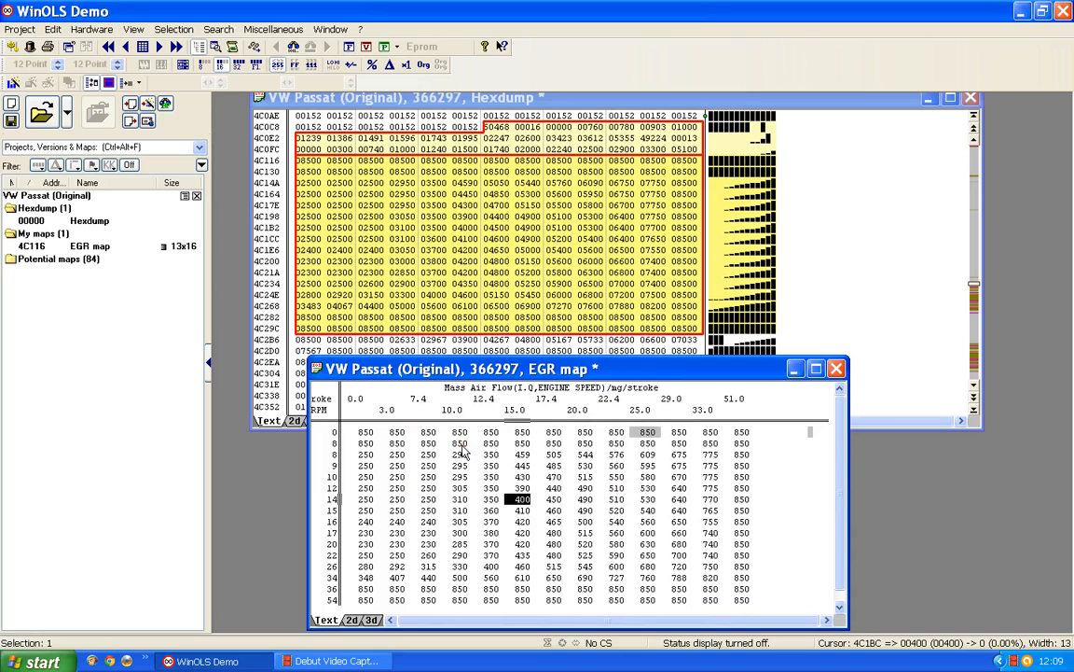
pyautogui.moveTo(515, 404)
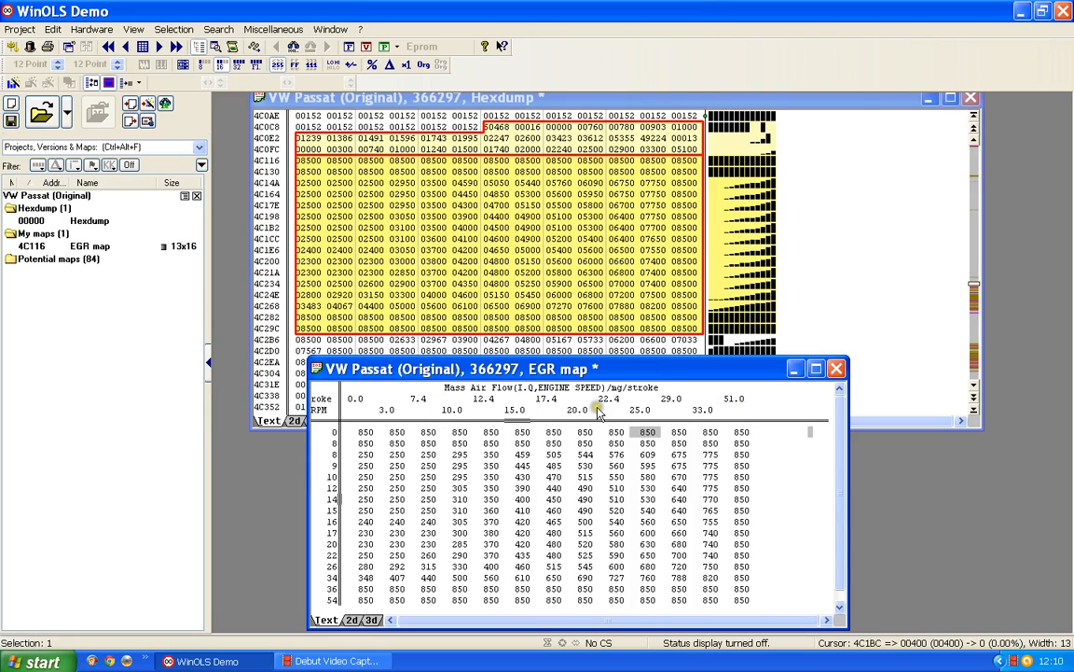
pyautogui.moveTo(739, 411)
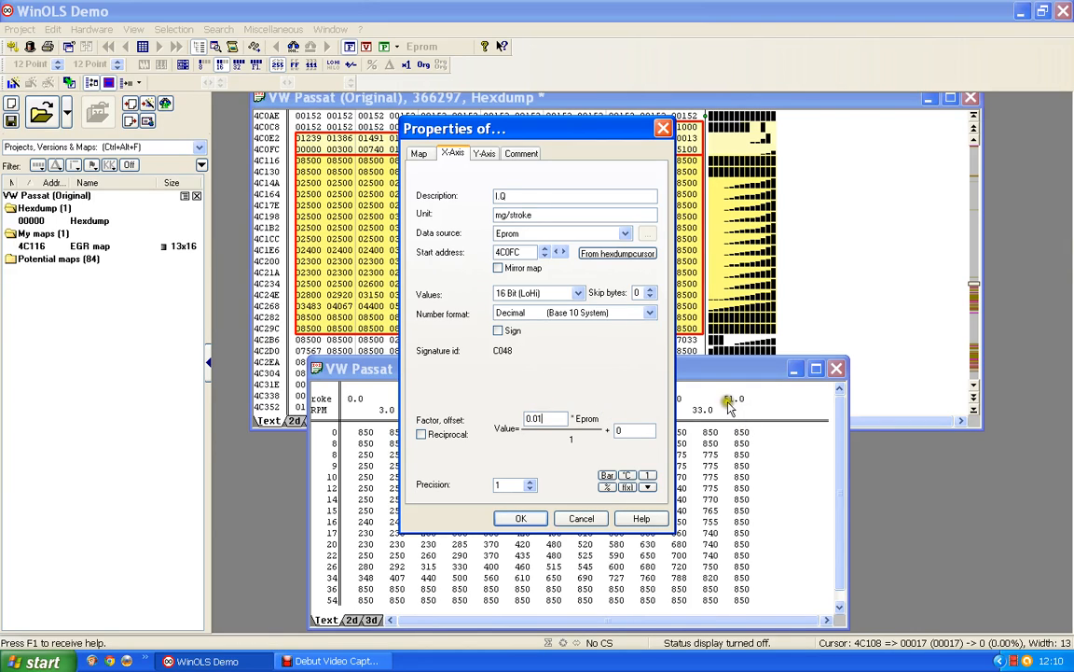
pyautogui.moveTo(720, 396)
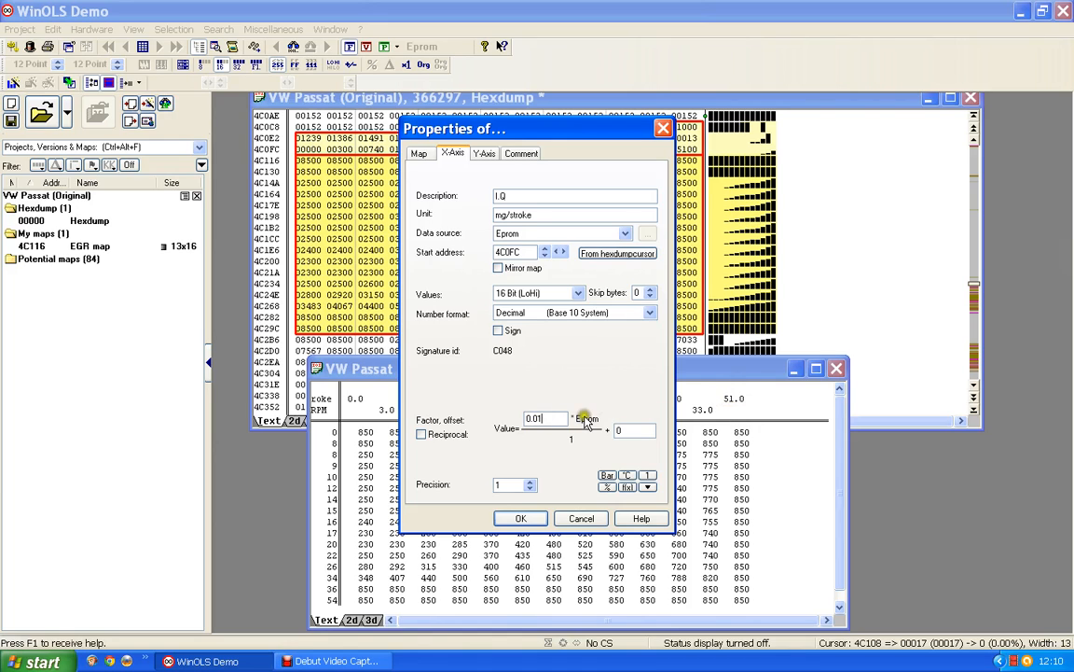
pyautogui.moveTo(728, 403)
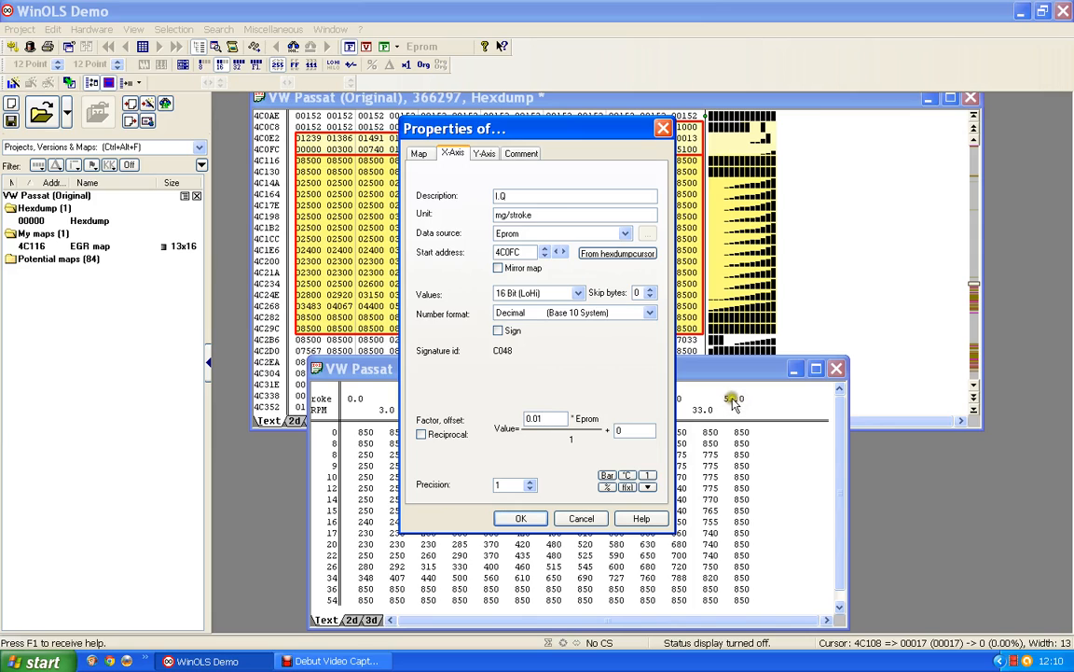
pyautogui.moveTo(582, 453)
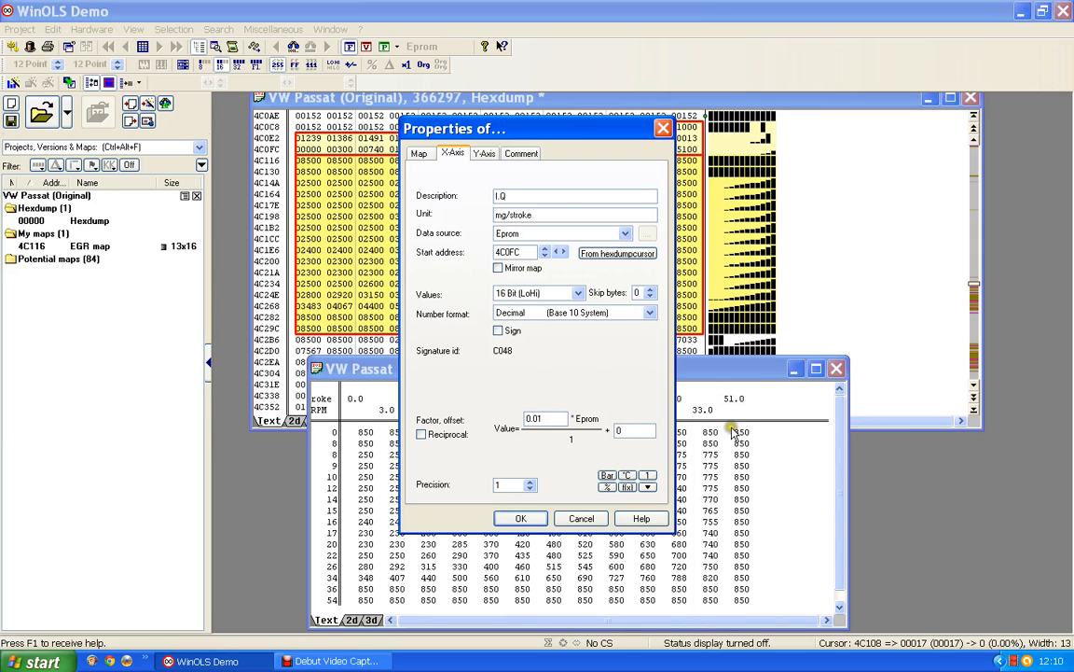
pyautogui.moveTo(779, 403)
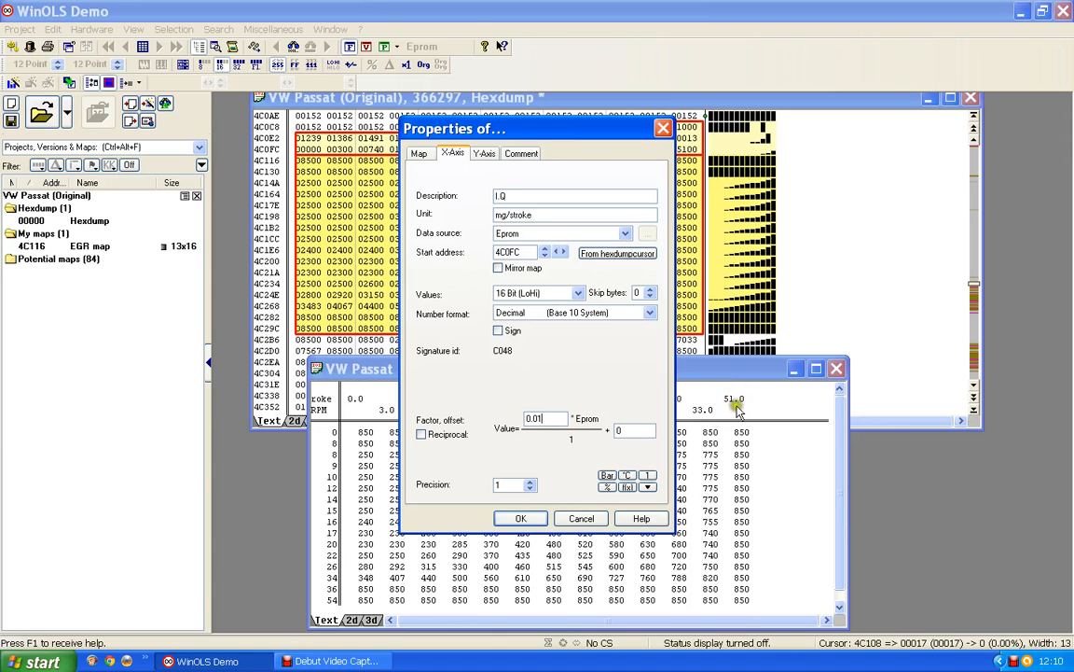
pyautogui.moveTo(742, 403)
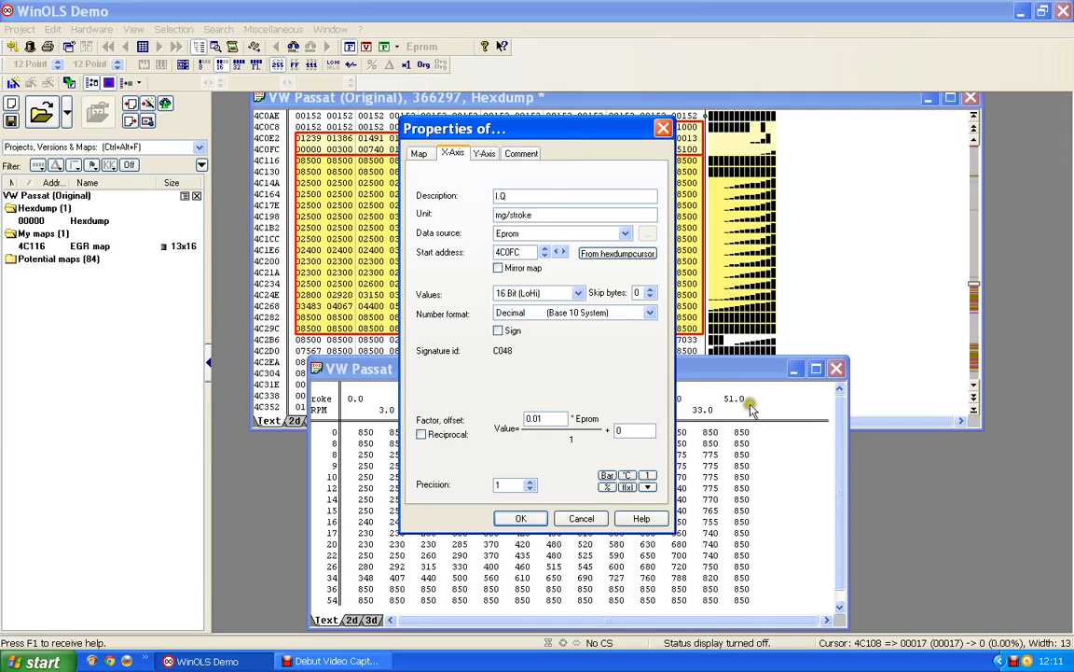
pyautogui.moveTo(787, 401)
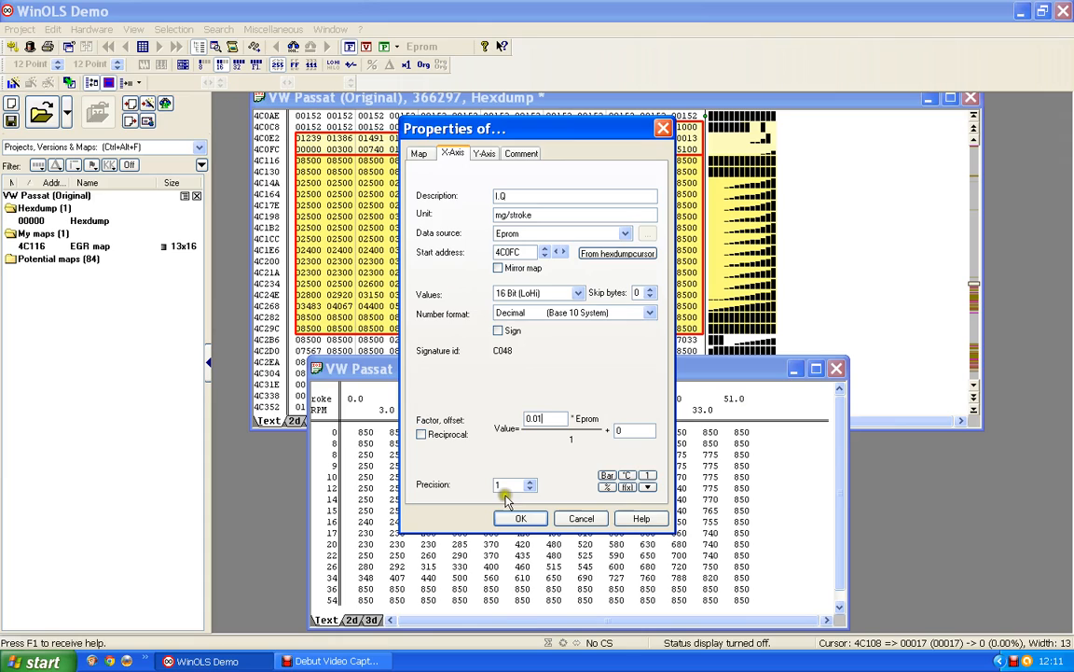
pyautogui.moveTo(698, 414)
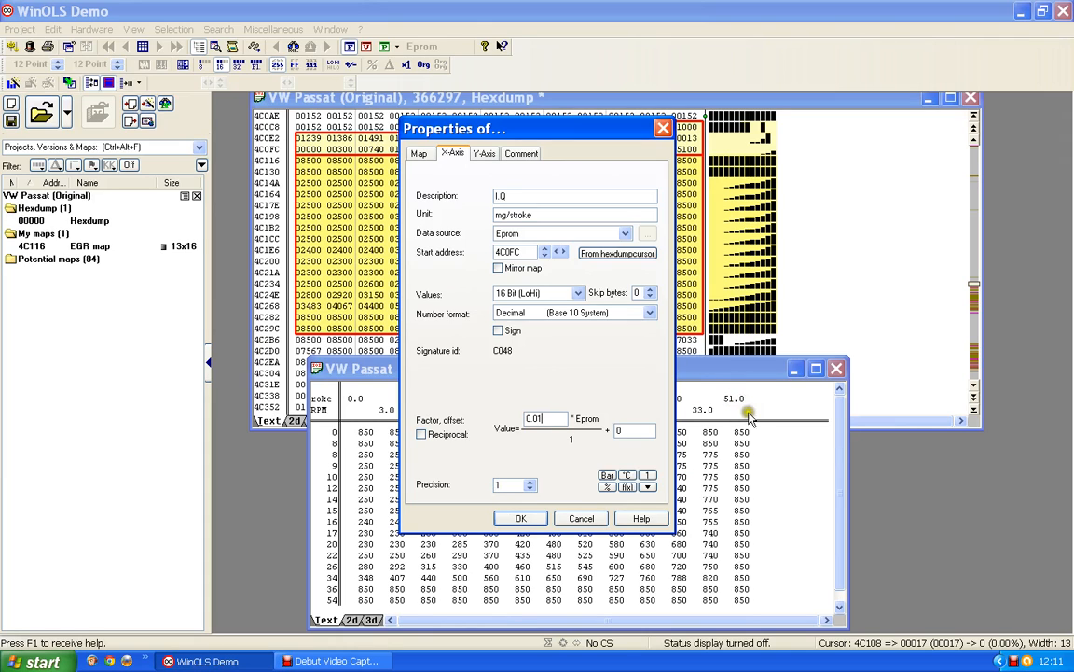
pyautogui.moveTo(750, 412)
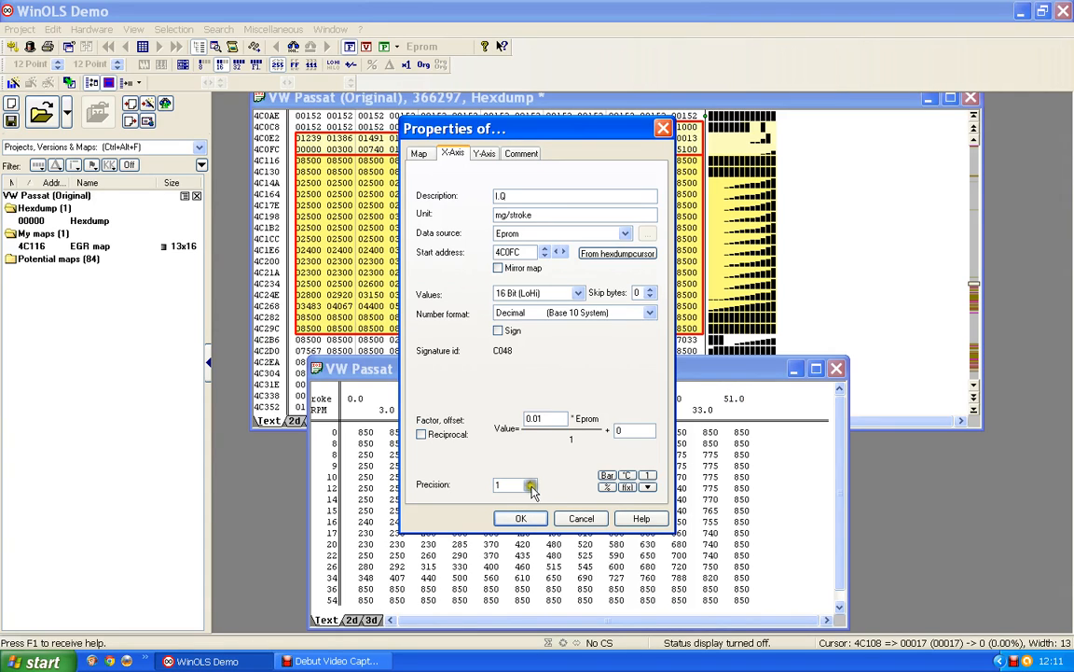
# Raise X-axis precision, give the ENGINE SPEED (RPM) Y-axis factor 1 with its precision, and confirm.
pyautogui.click(530, 481)
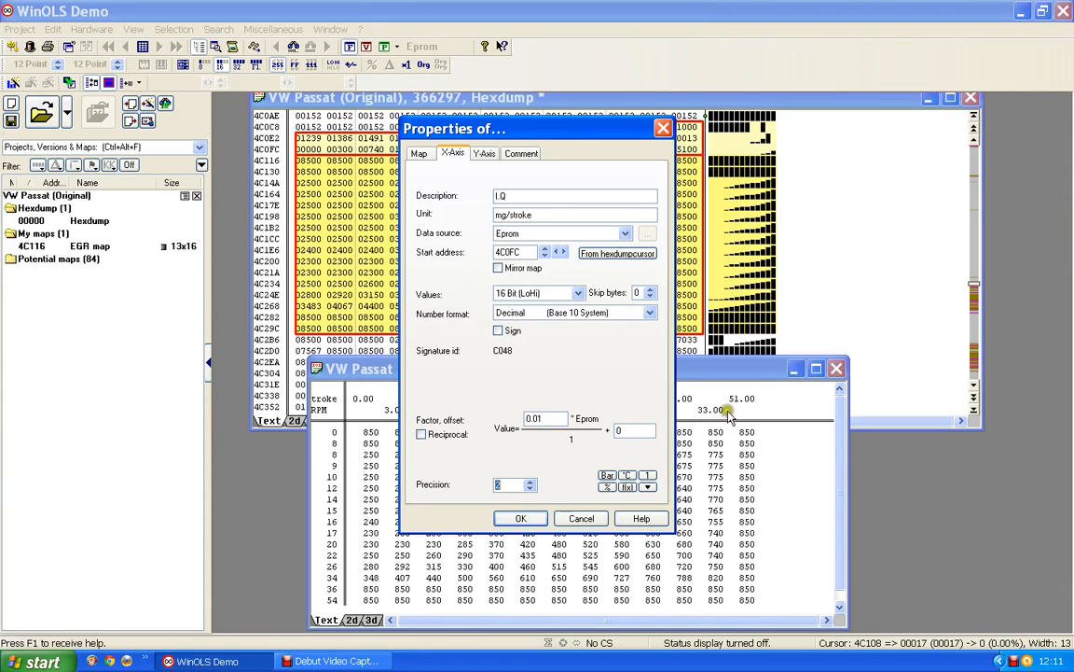
pyautogui.moveTo(763, 406)
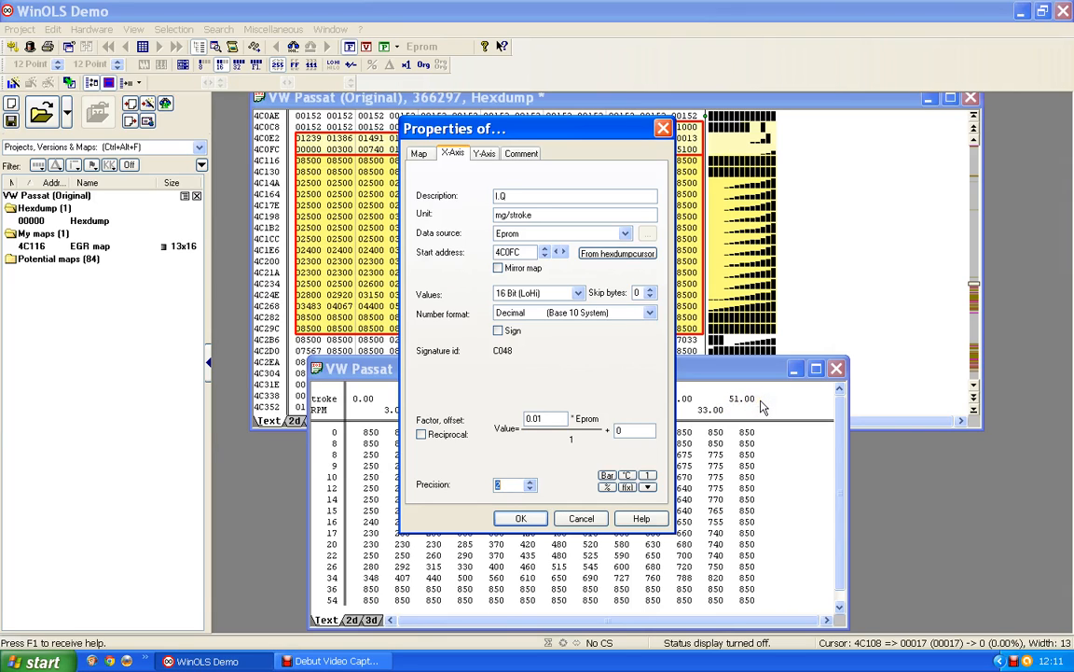
pyautogui.moveTo(697, 441)
pyautogui.write('1')
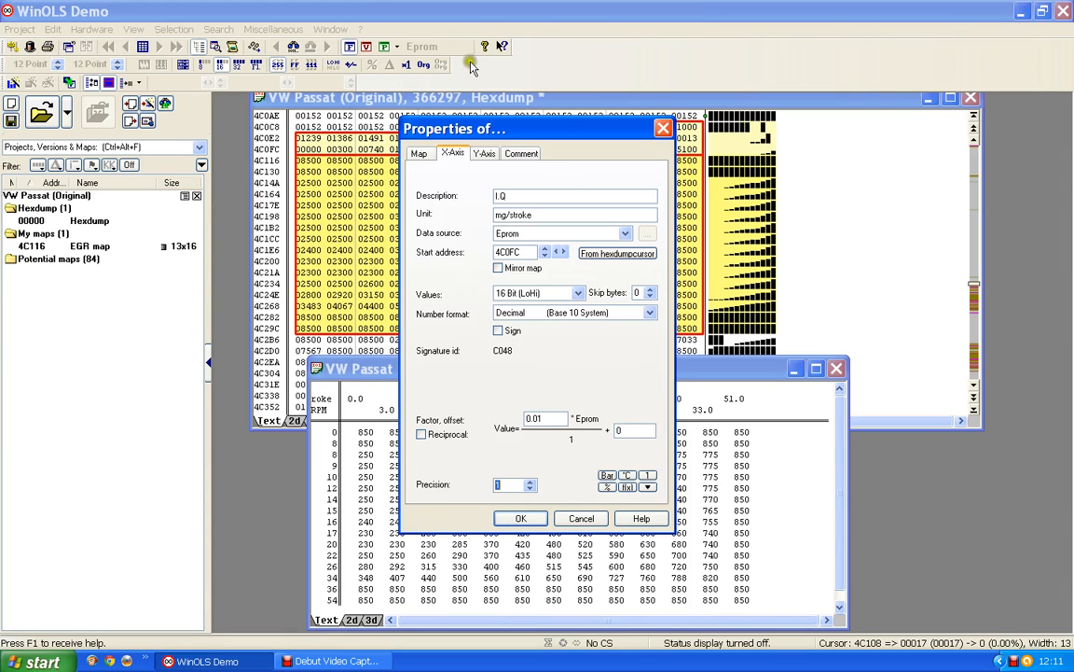
pyautogui.click(521, 519)
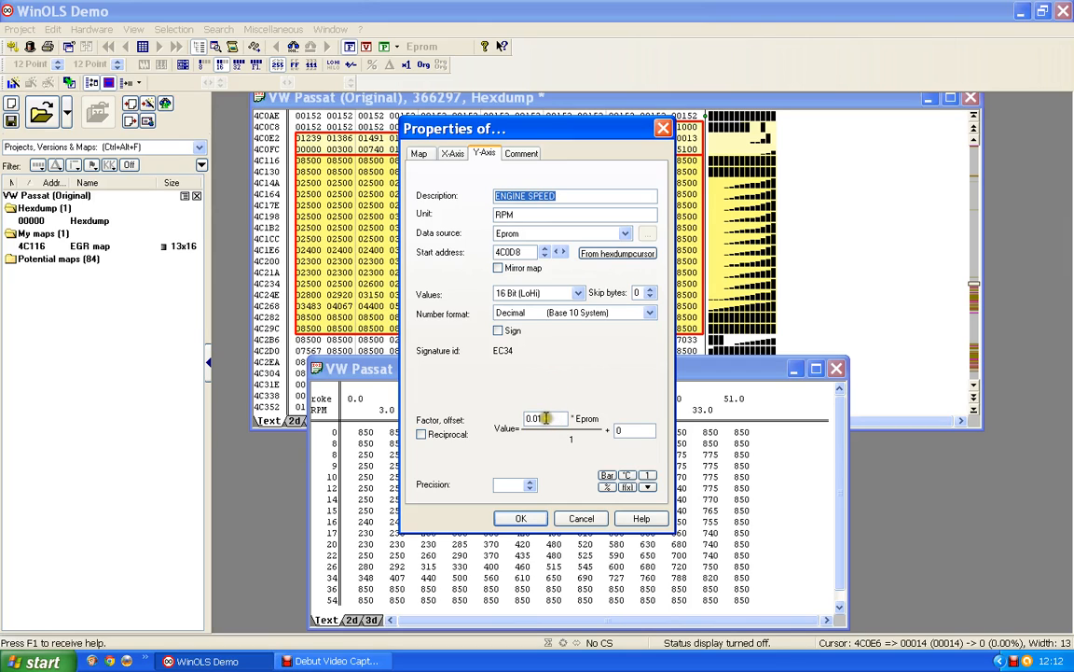
pyautogui.tripleClick(545, 418)
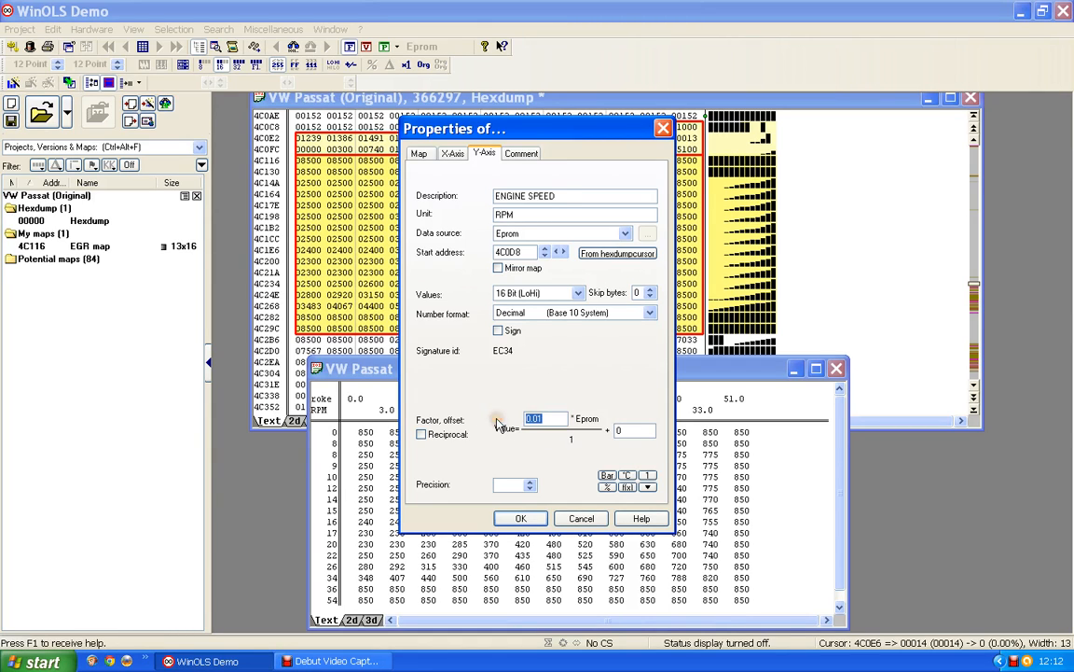
pyautogui.moveTo(537, 456)
pyautogui.write('1')
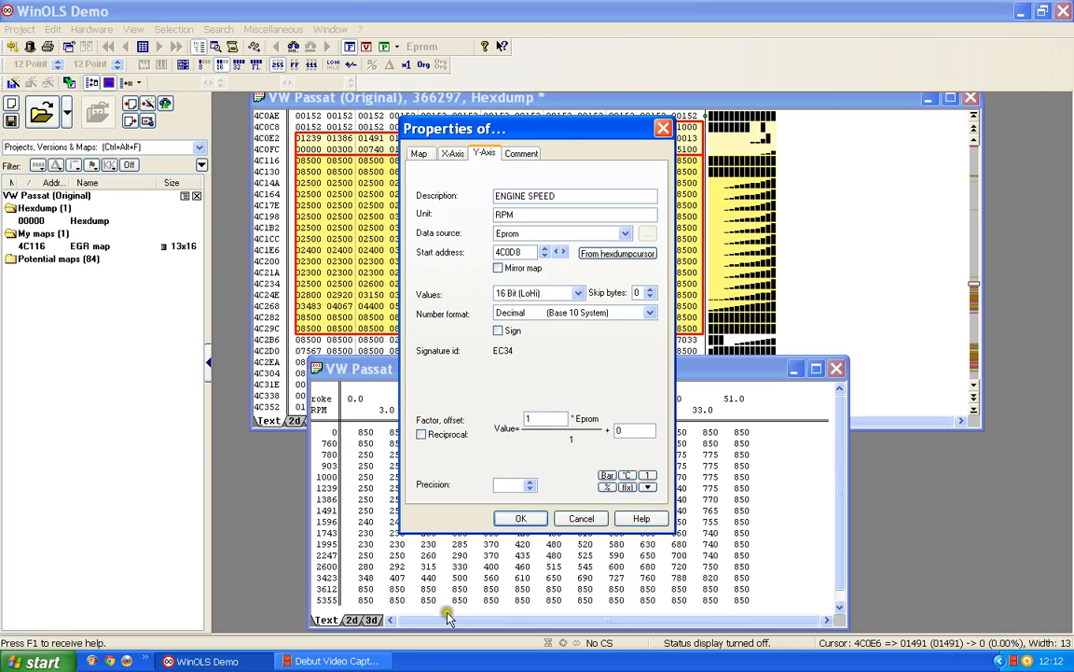
pyautogui.moveTo(332, 440)
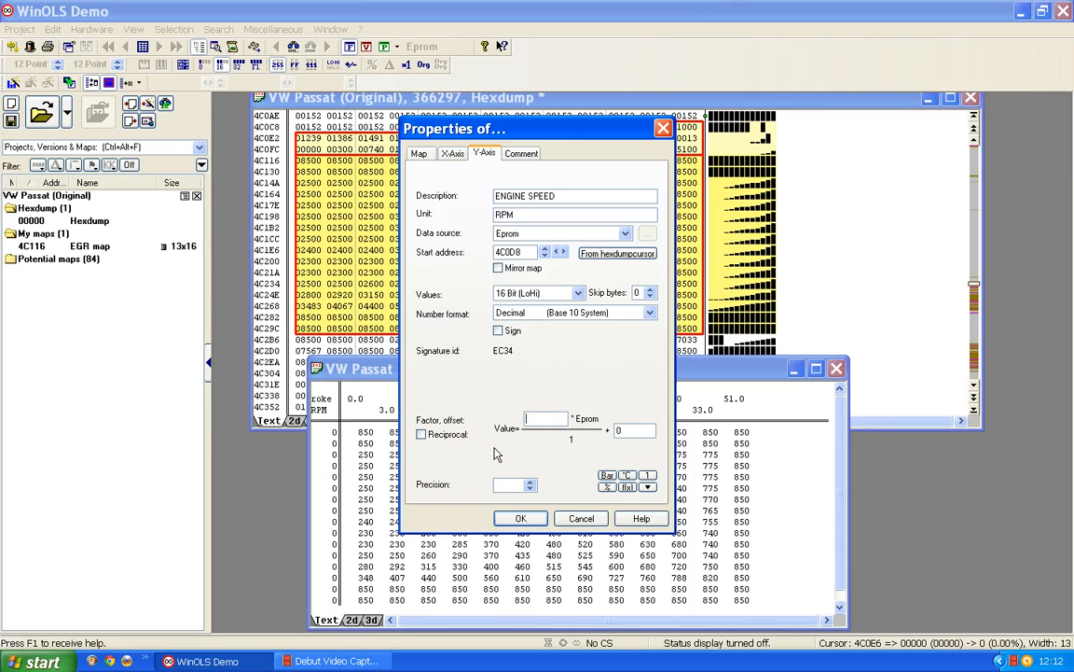
pyautogui.click(544, 418)
pyautogui.write('1')
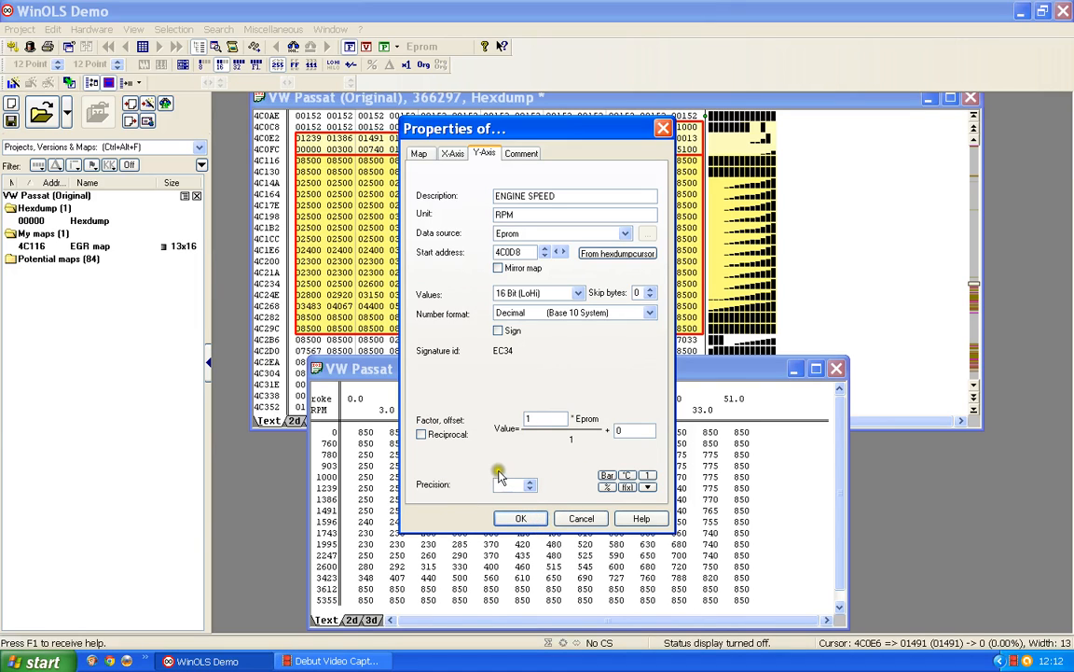
pyautogui.moveTo(500, 470)
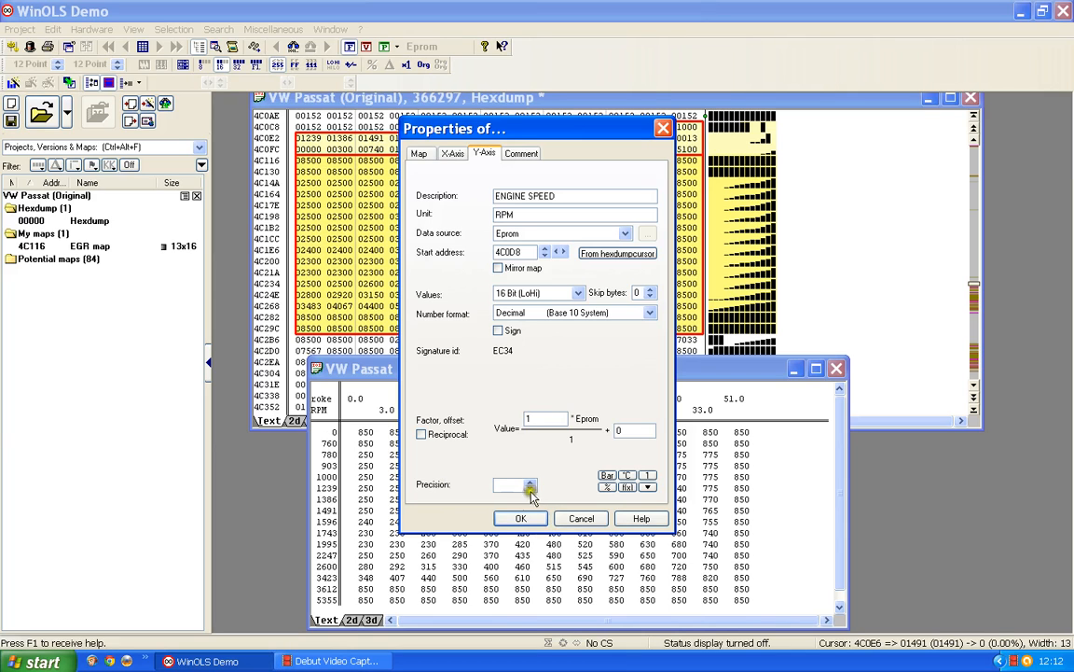
pyautogui.click(520, 519)
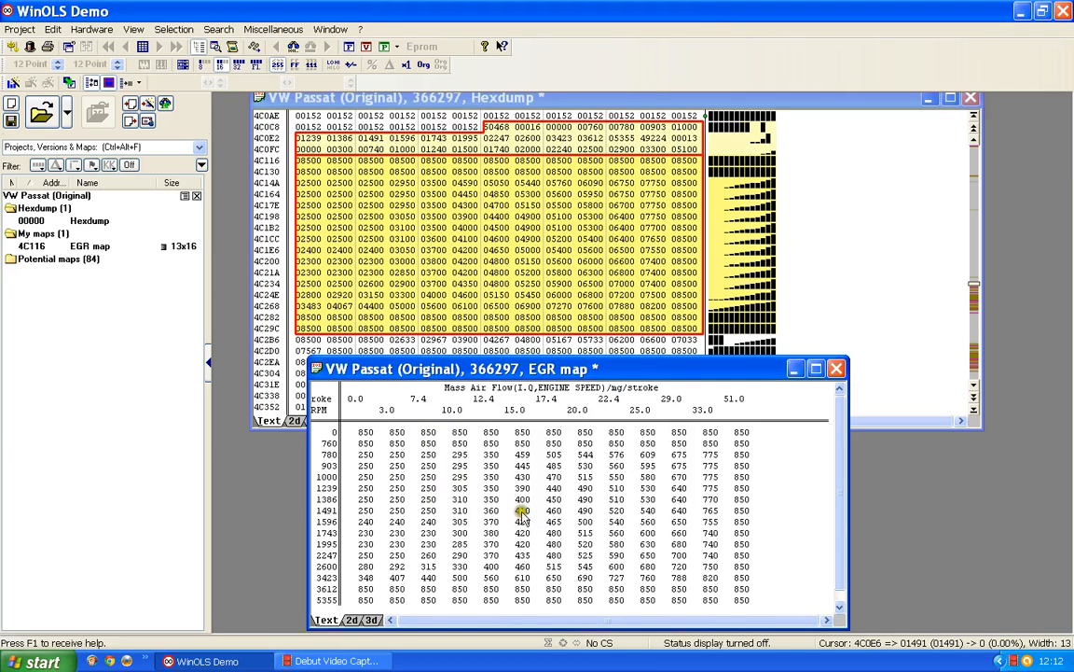
pyautogui.click(327, 511)
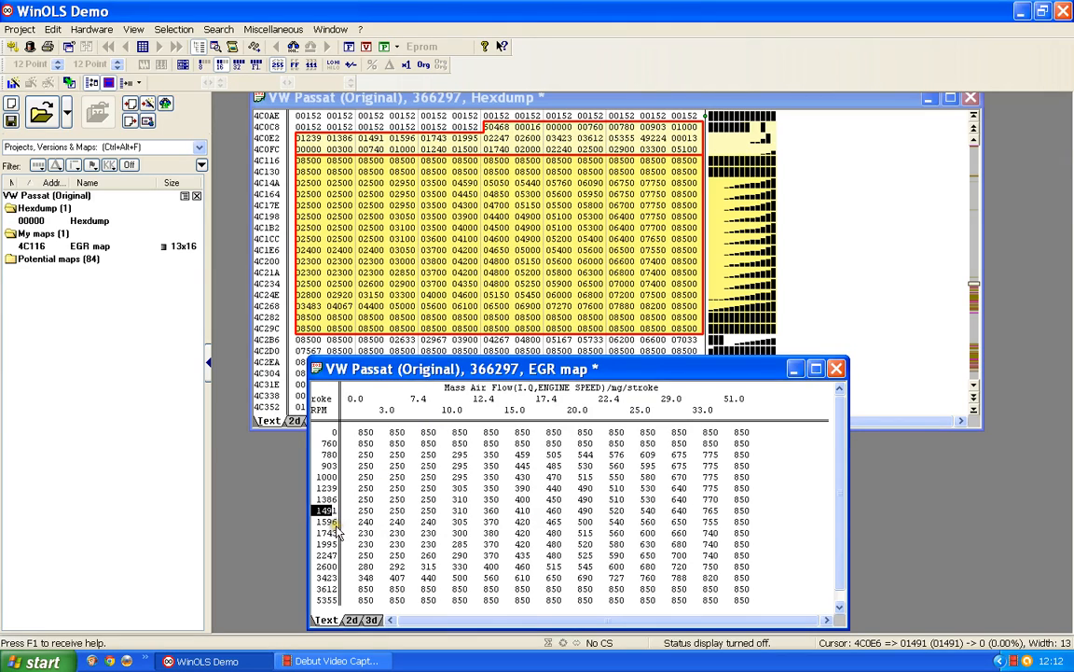
pyautogui.moveTo(326, 465)
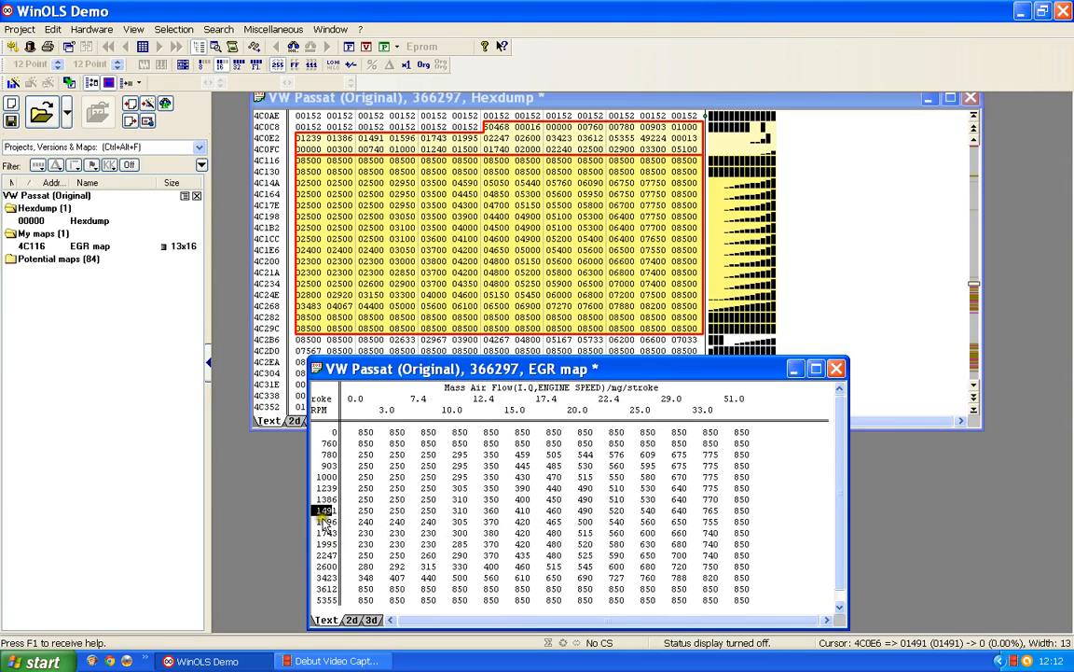
pyautogui.moveTo(530, 411)
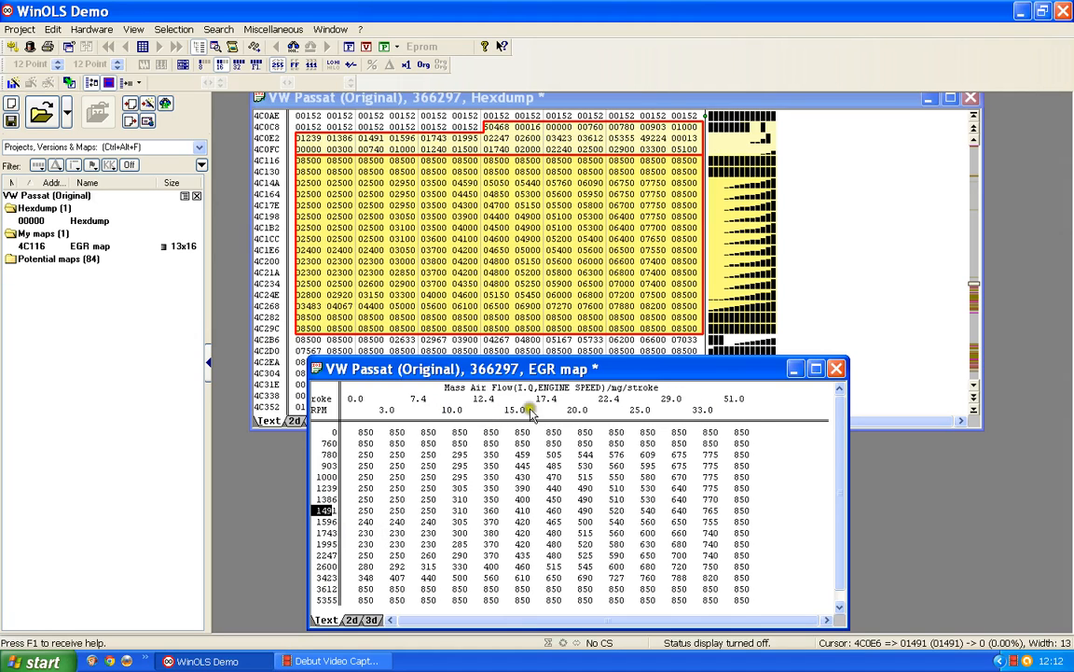
pyautogui.moveTo(462, 453)
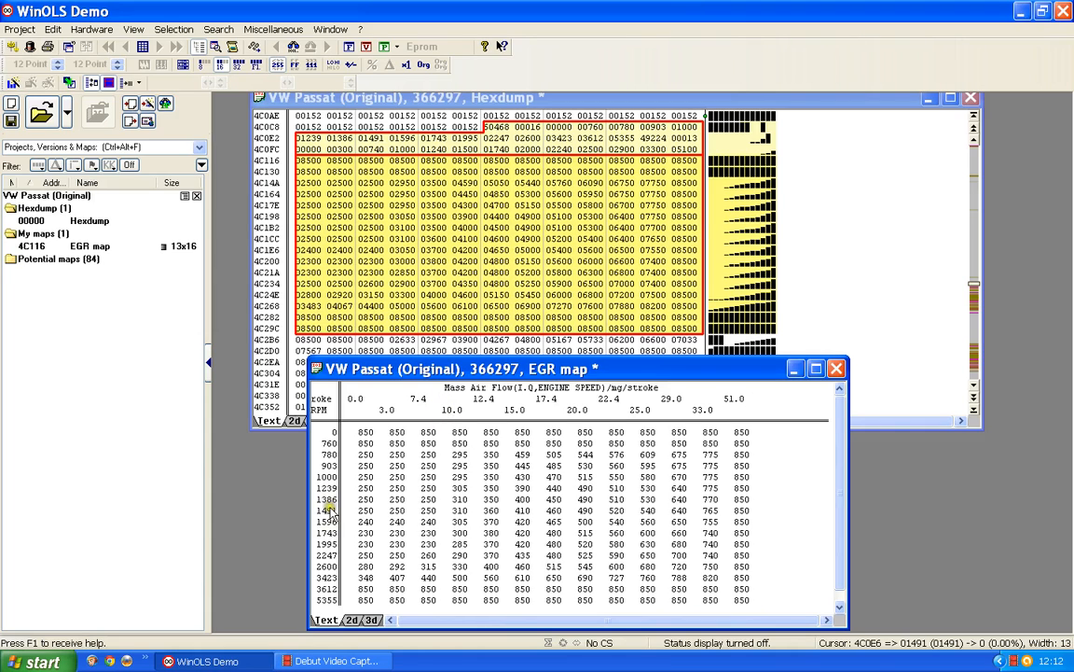
pyautogui.moveTo(315, 548)
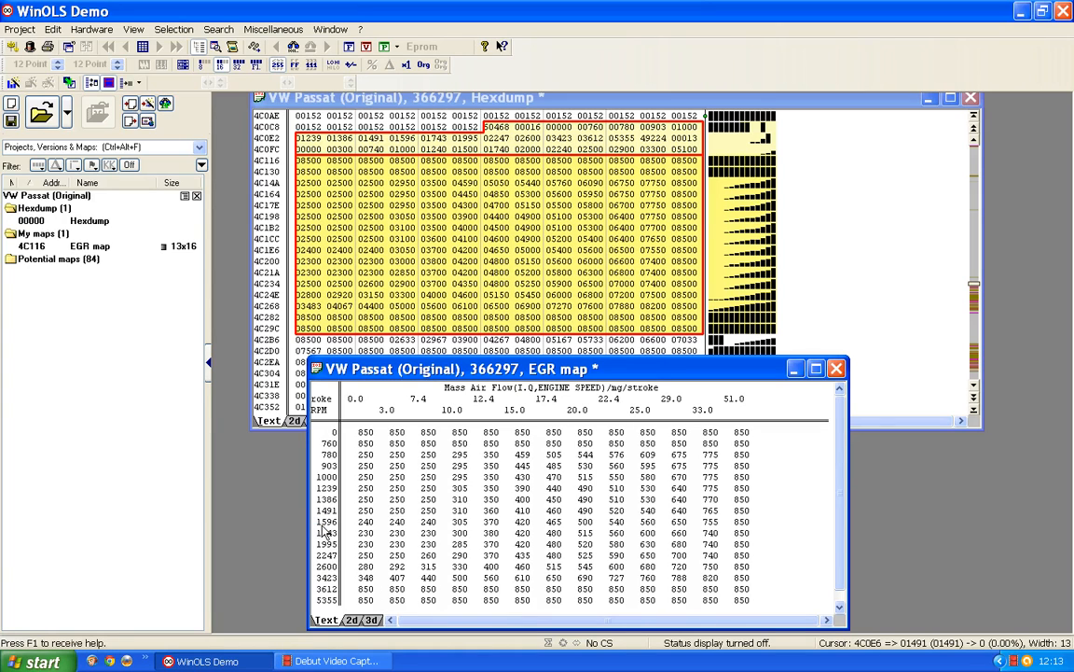
pyautogui.moveTo(522, 406)
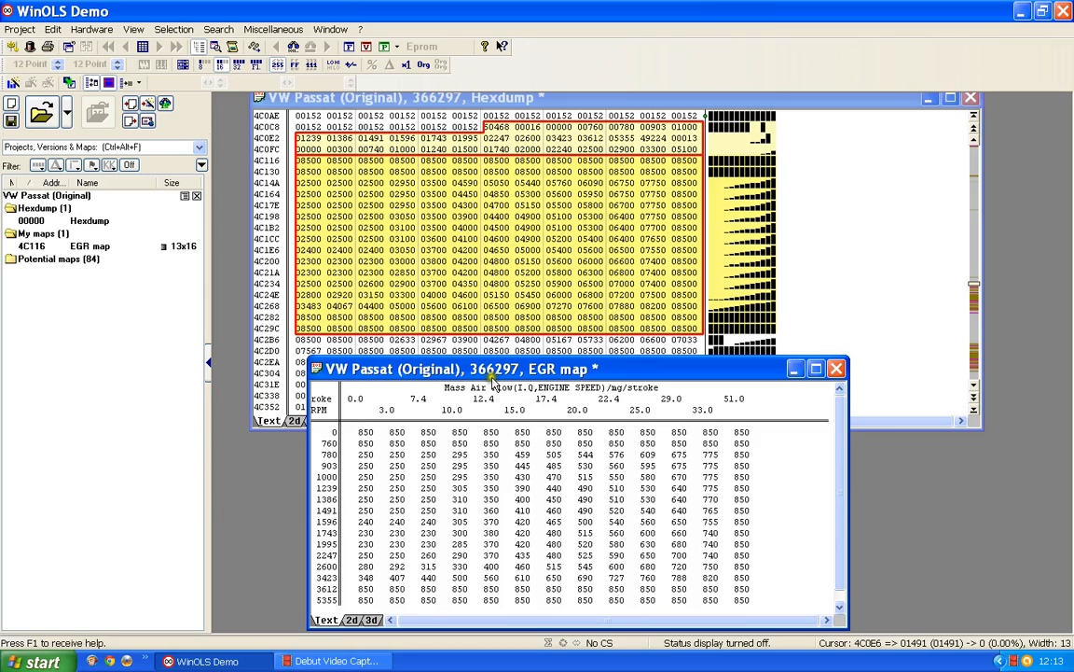
pyautogui.moveTo(313, 520)
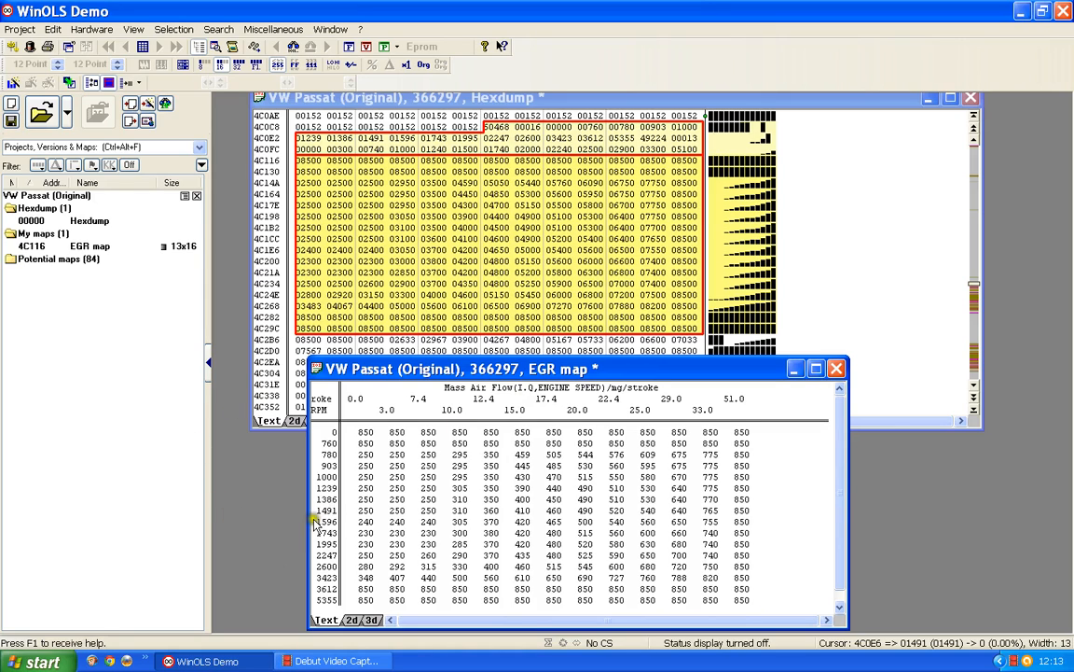
pyautogui.click(324, 511)
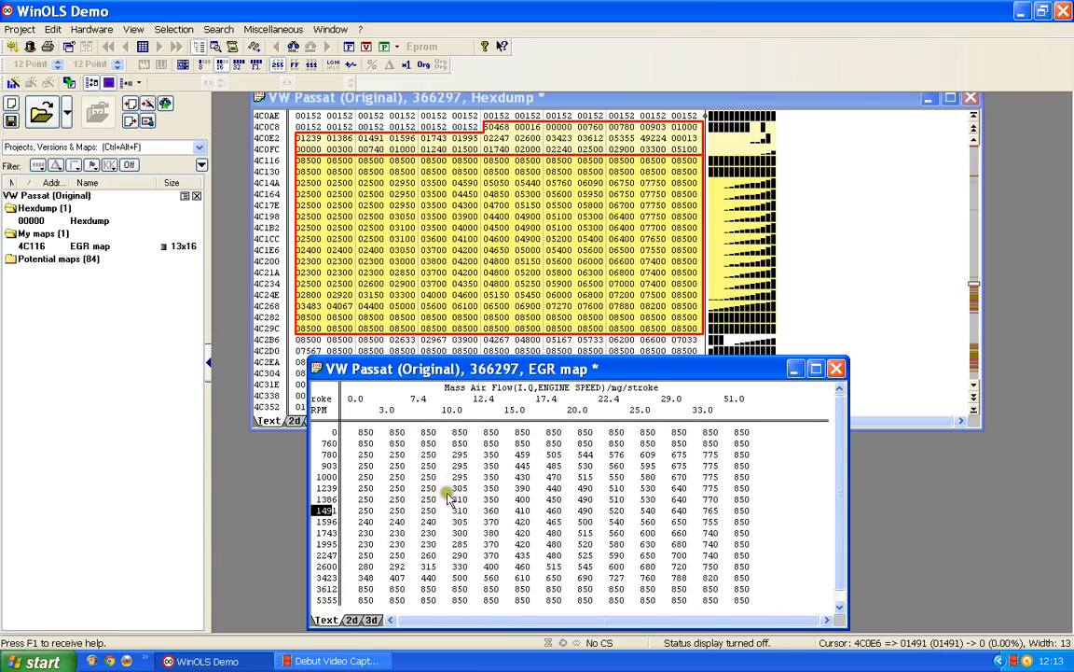
pyautogui.moveTo(650, 526)
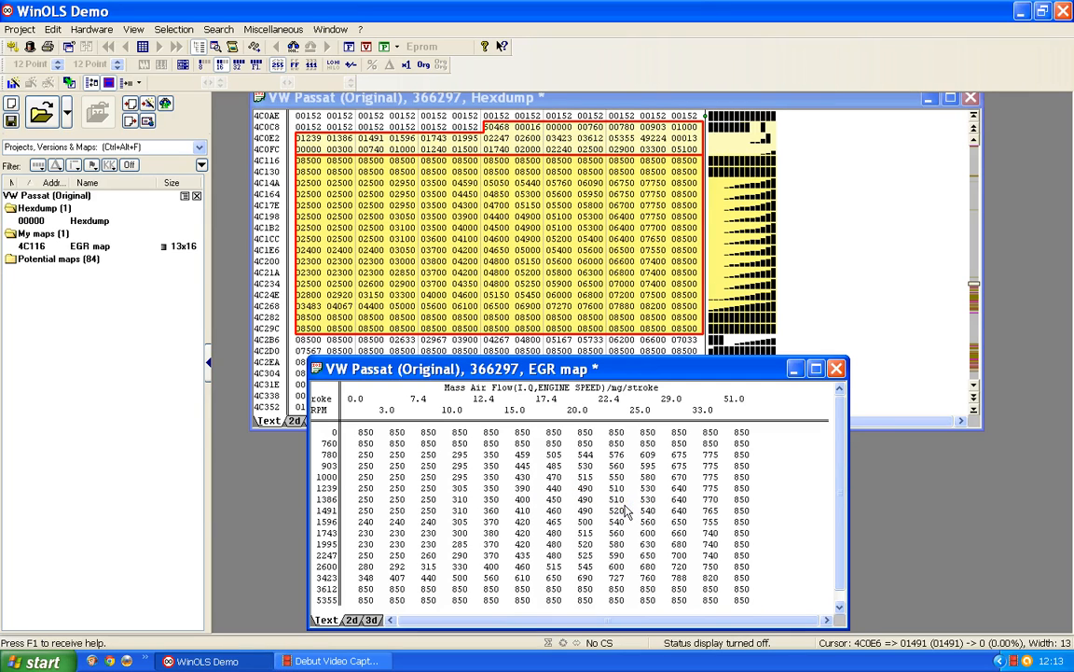
pyautogui.click(324, 511)
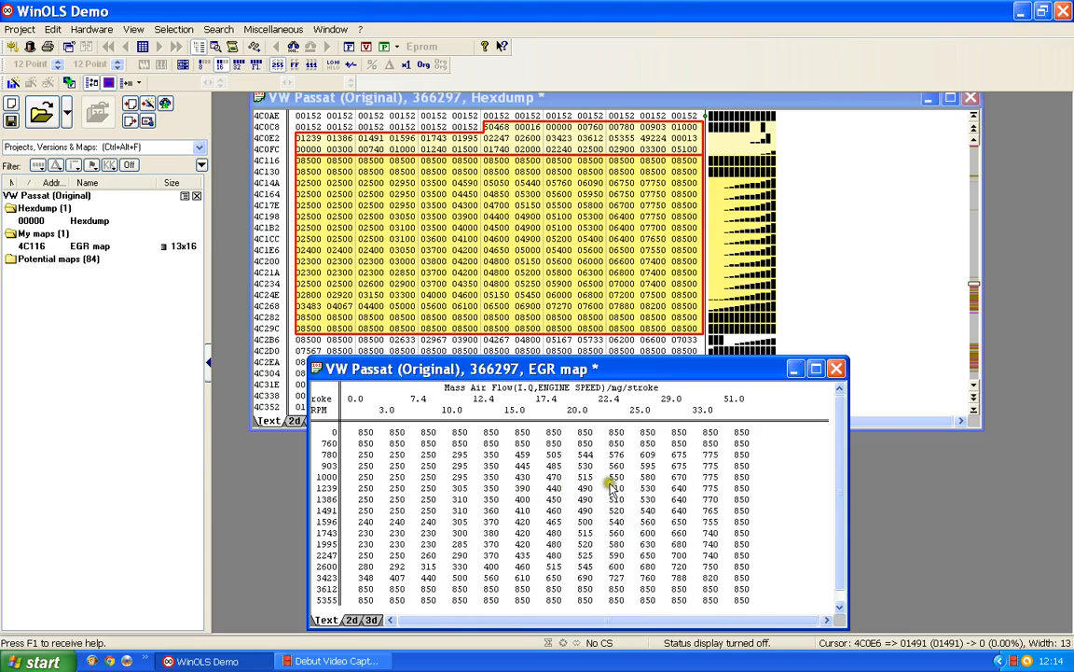
pyautogui.moveTo(614, 513)
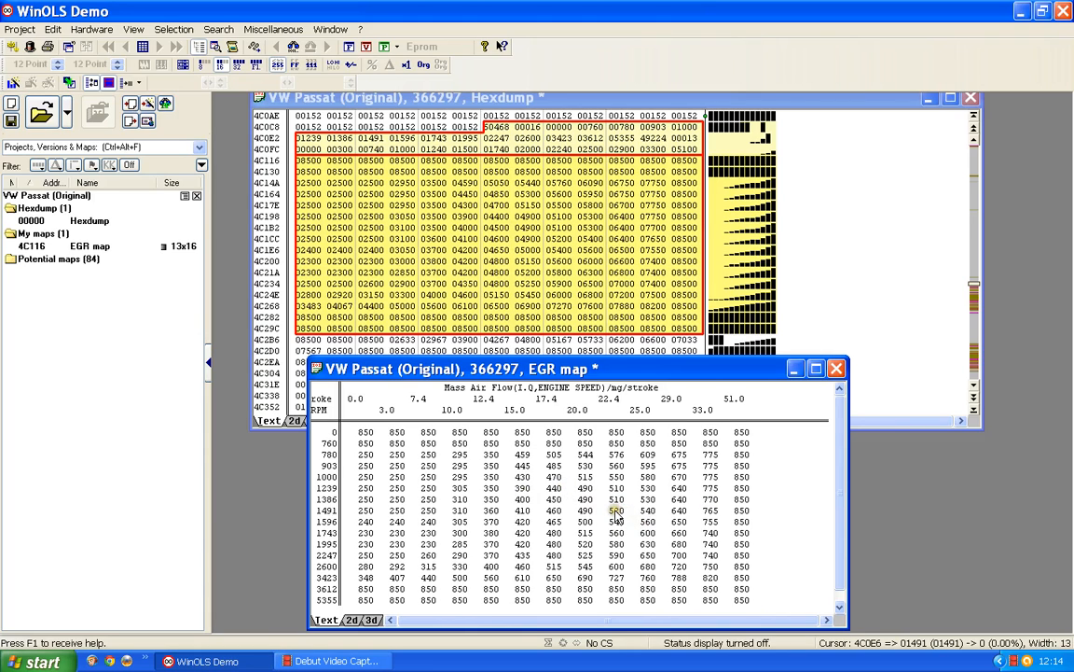
pyautogui.moveTo(519, 474)
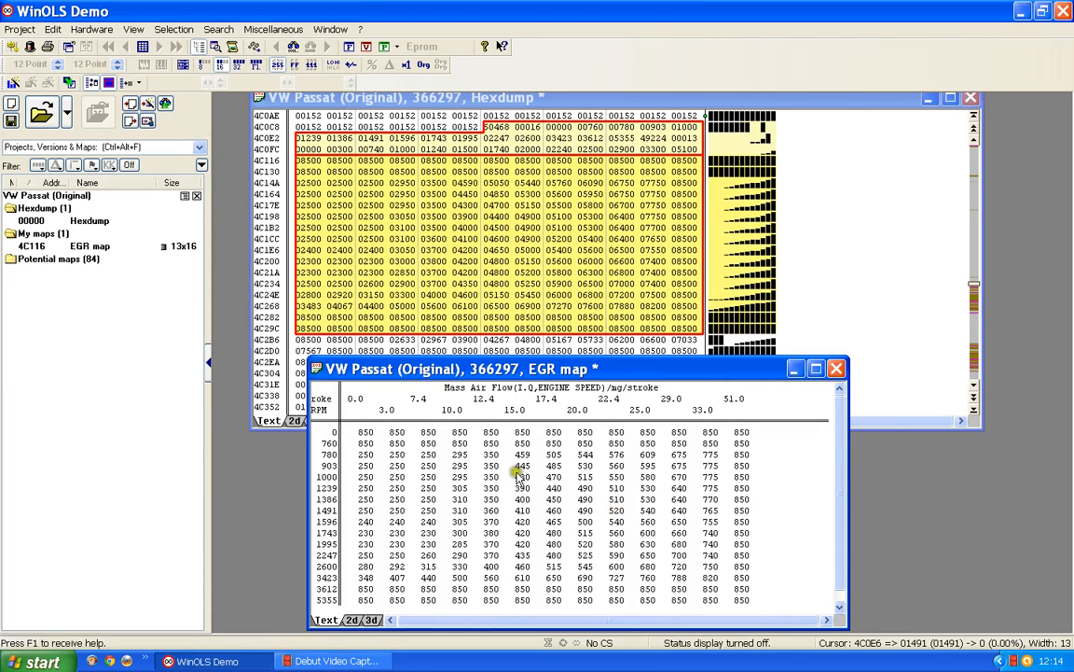
pyautogui.click(325, 511)
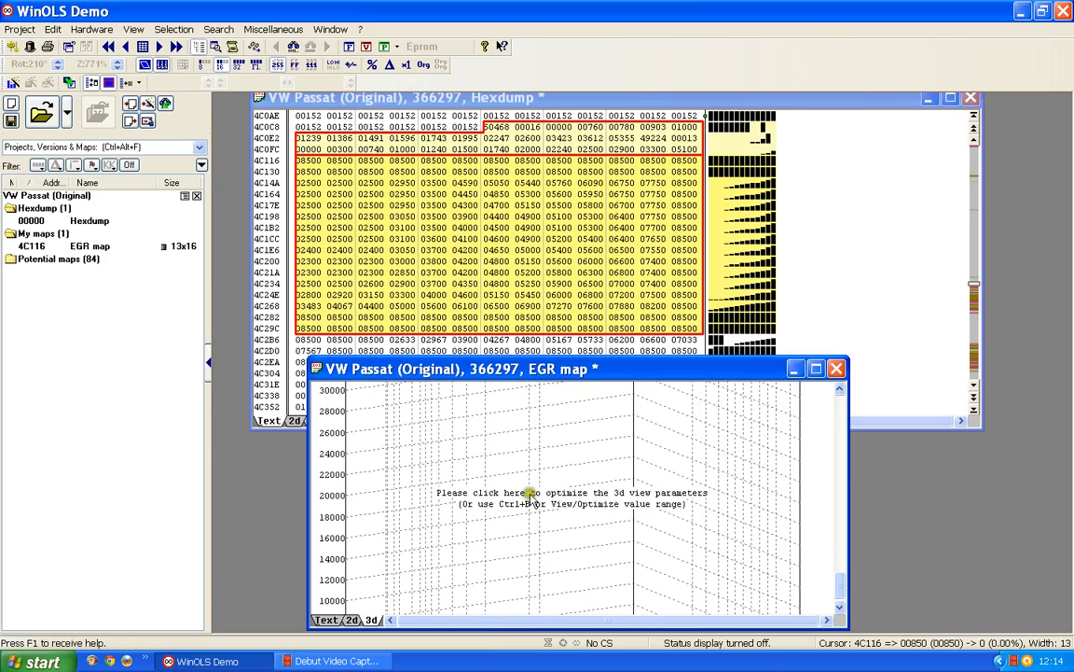
pyautogui.moveTo(586, 502)
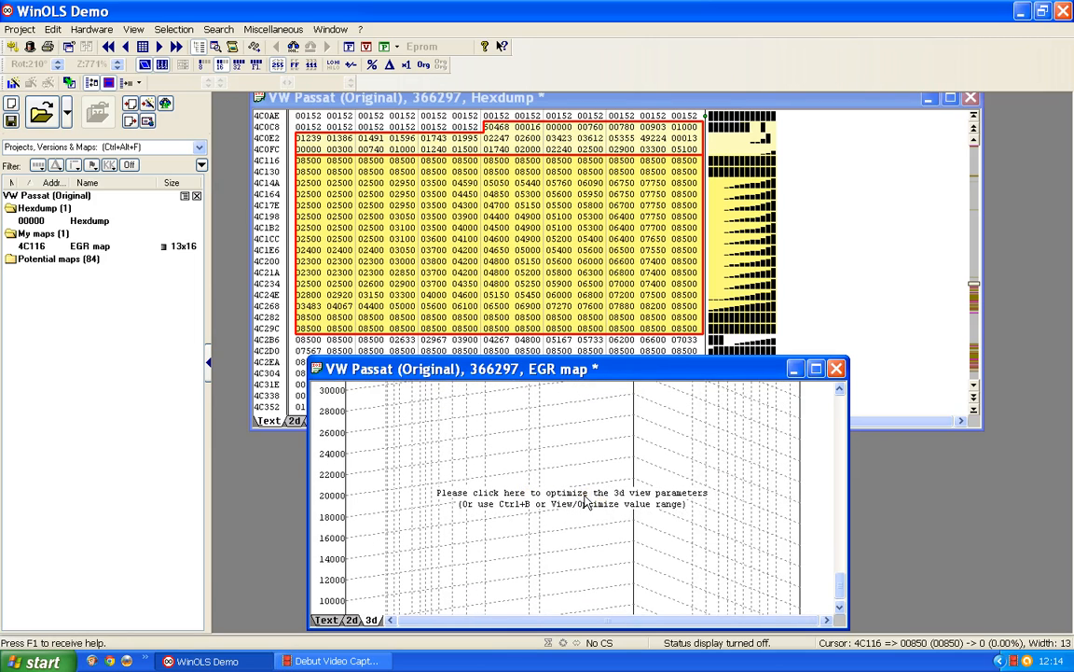
# Optimise the 3D surface view of the EGR map, then show it as a 2D graph over addresses.
pyautogui.click(573, 492)
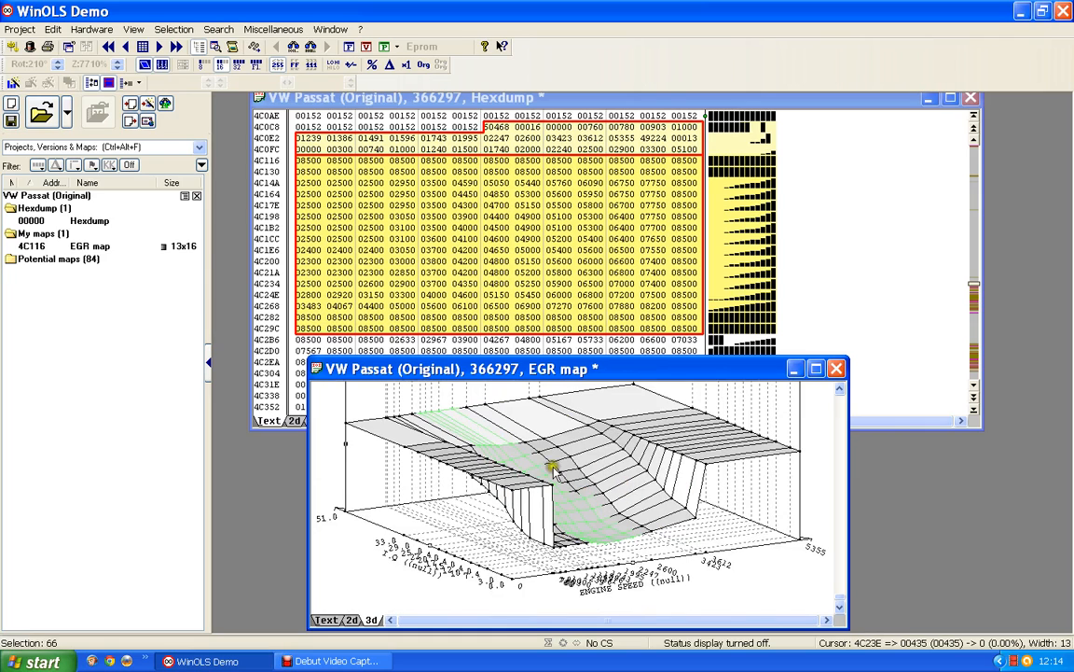
pyautogui.moveTo(567, 492)
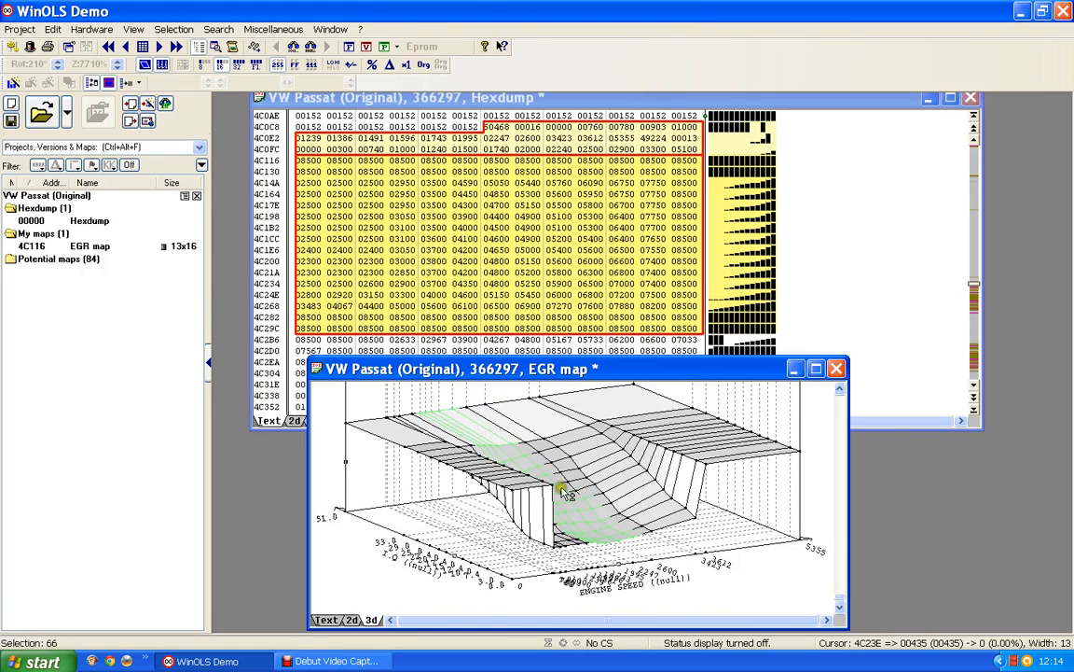
pyautogui.moveTo(574, 524)
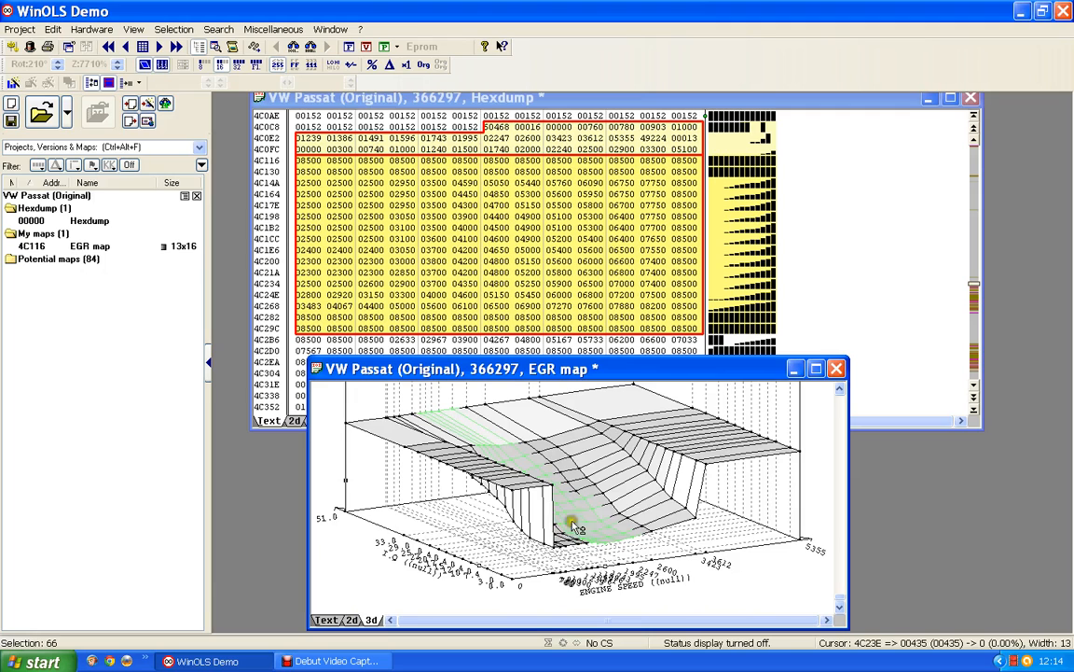
pyautogui.moveTo(470, 422)
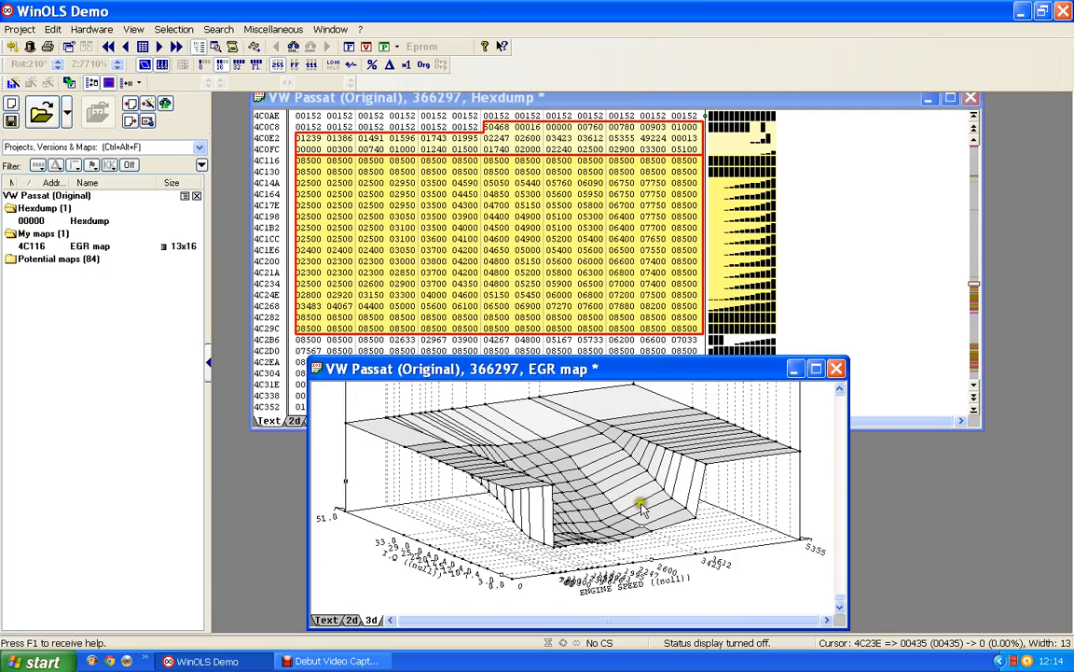
pyautogui.moveTo(545, 464)
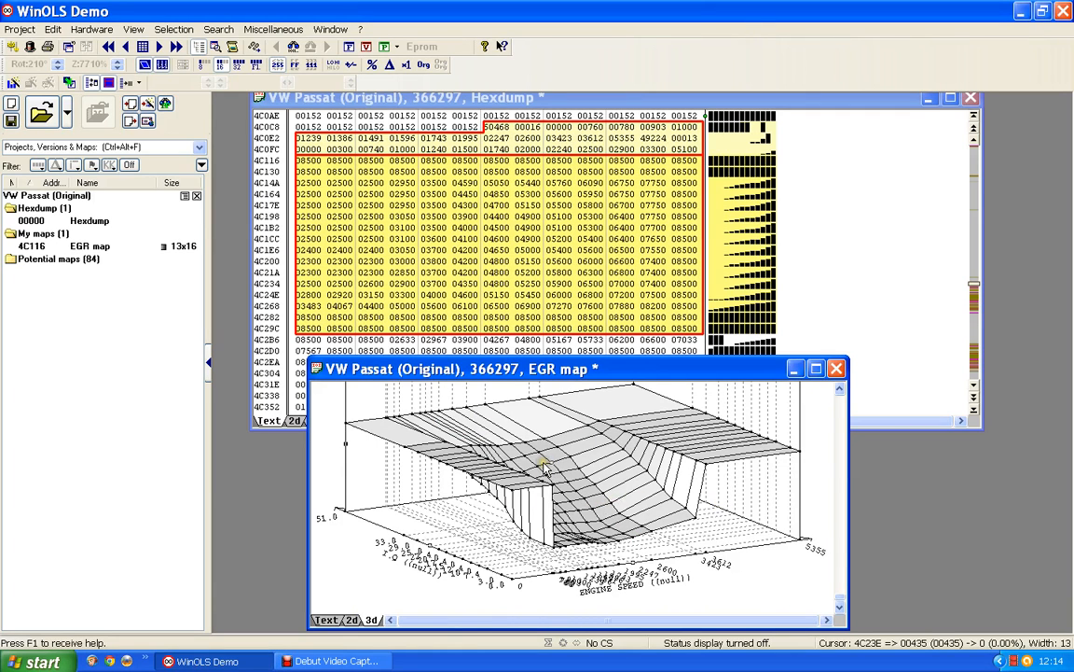
pyautogui.click(351, 619)
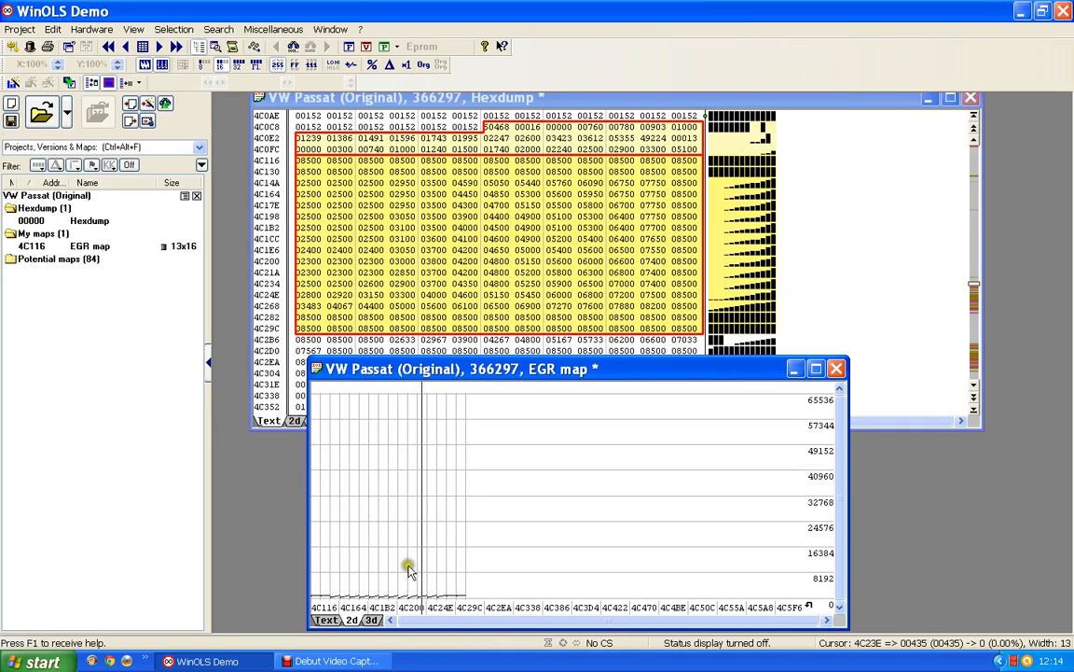
# Return the EGR map window to its numeric Text table with the scaled axes.
pyautogui.click(352, 620)
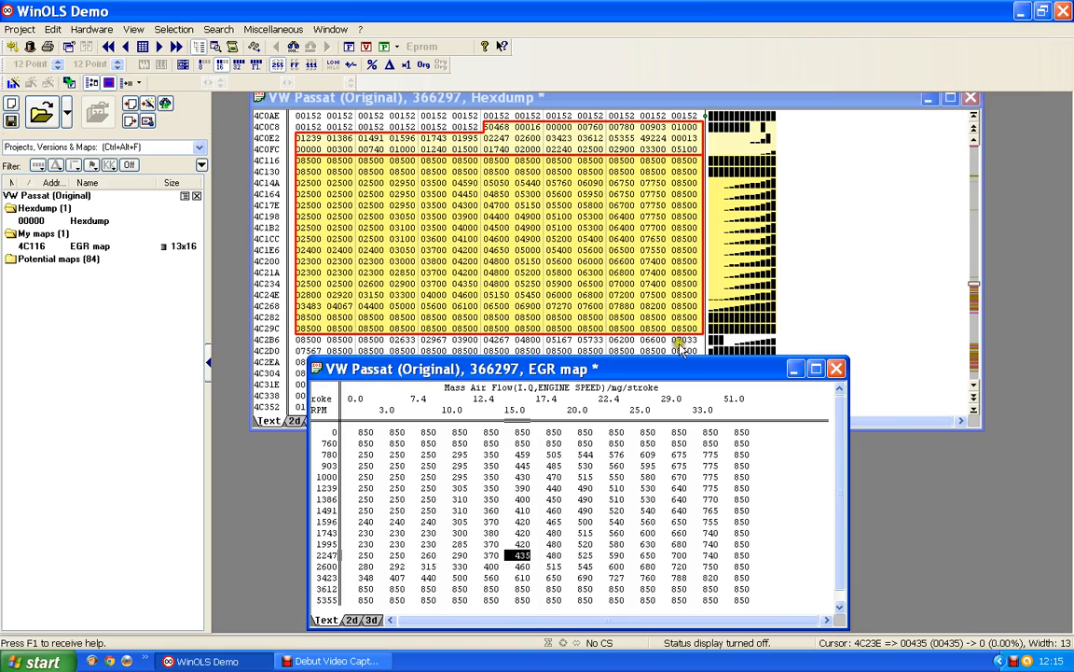
pyautogui.moveTo(375, 407)
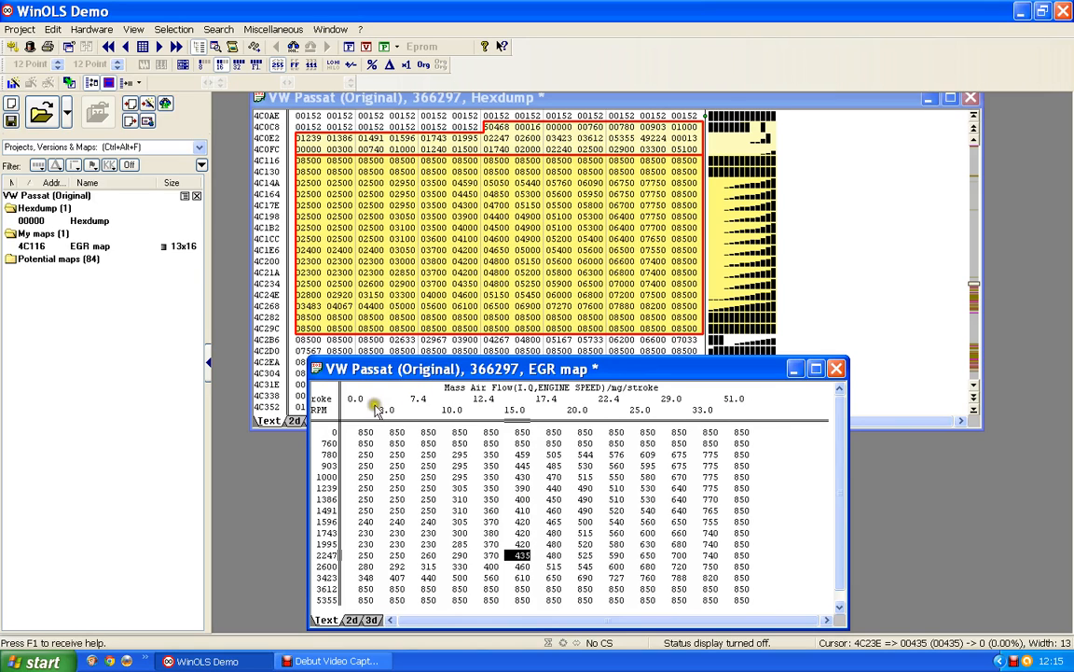
pyautogui.moveTo(419, 417)
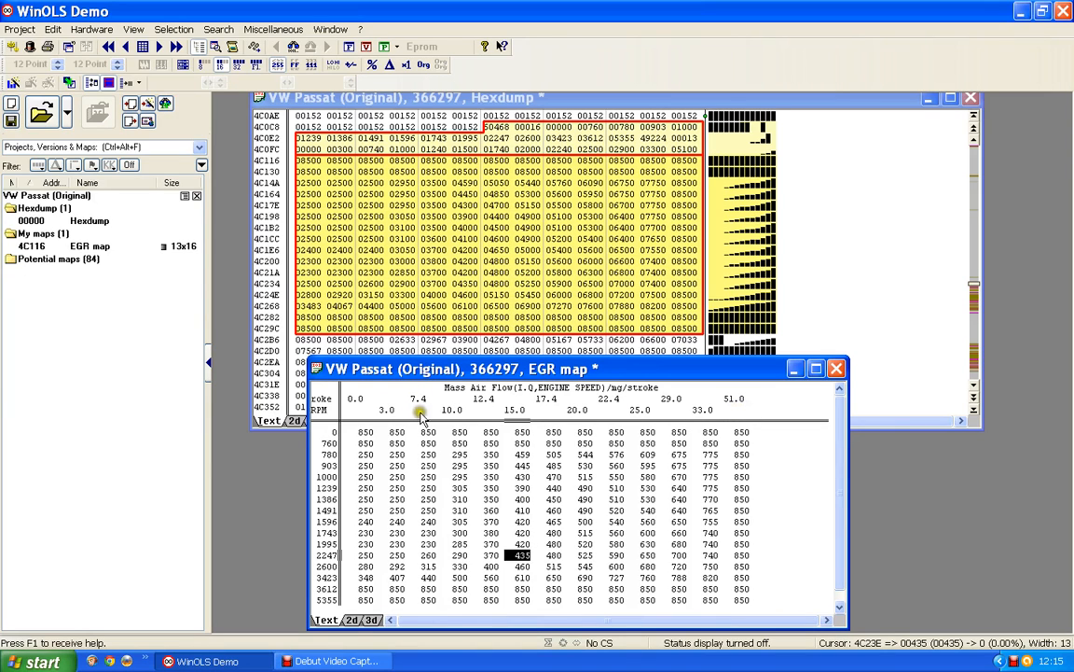
pyautogui.moveTo(440, 410)
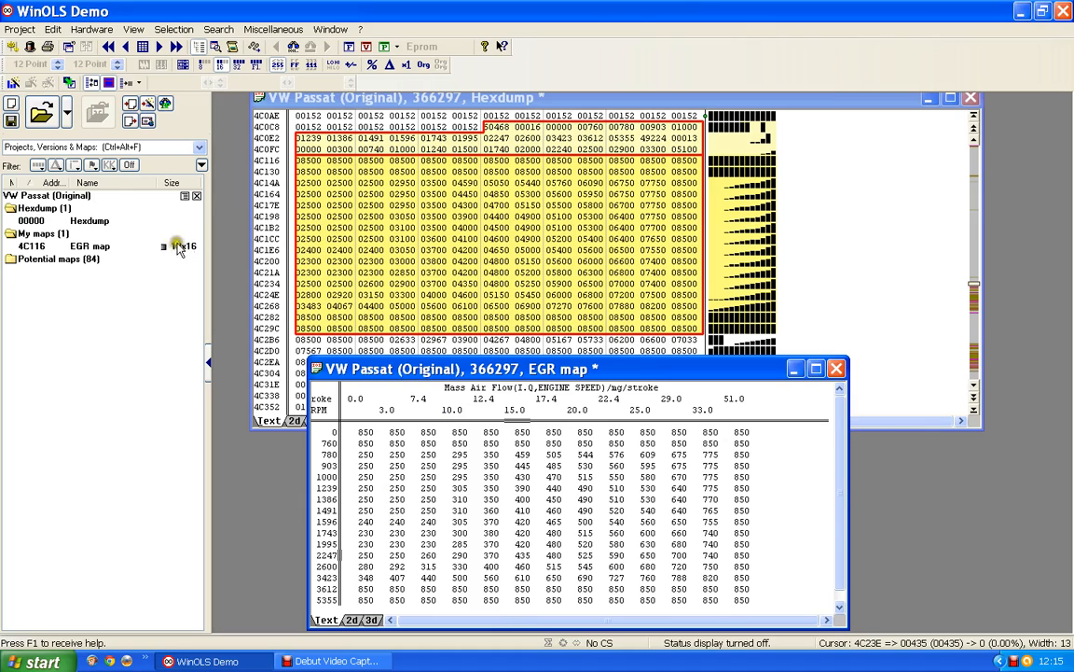
# Close the EGR map window and select a value inside the outlined map block in the hexdump.
pyautogui.click(514, 556)
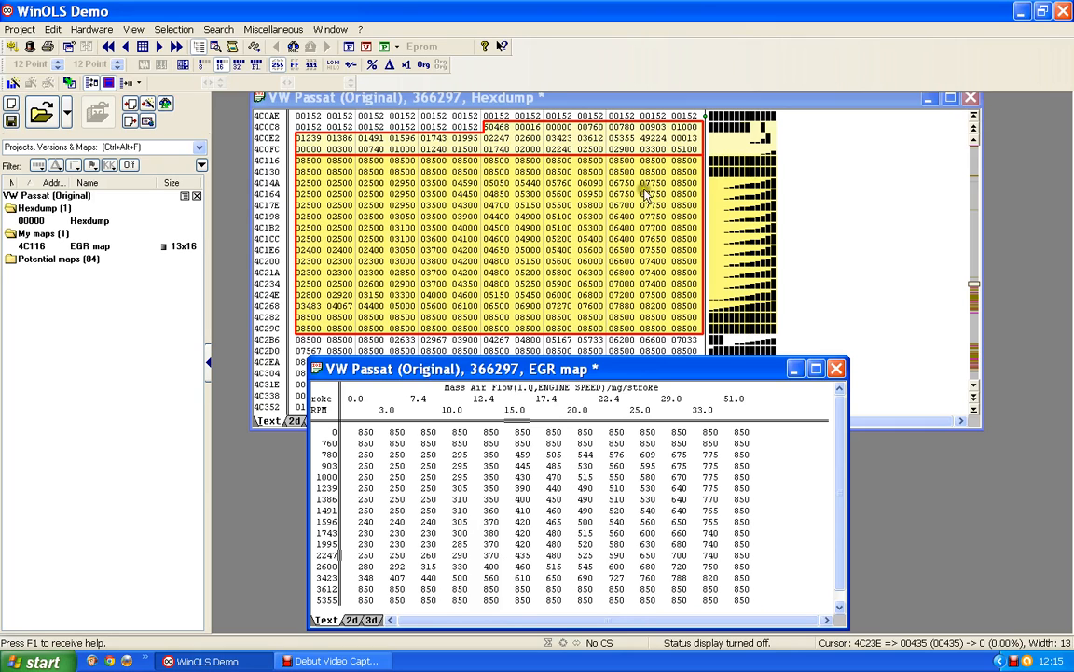
pyautogui.moveTo(559, 407)
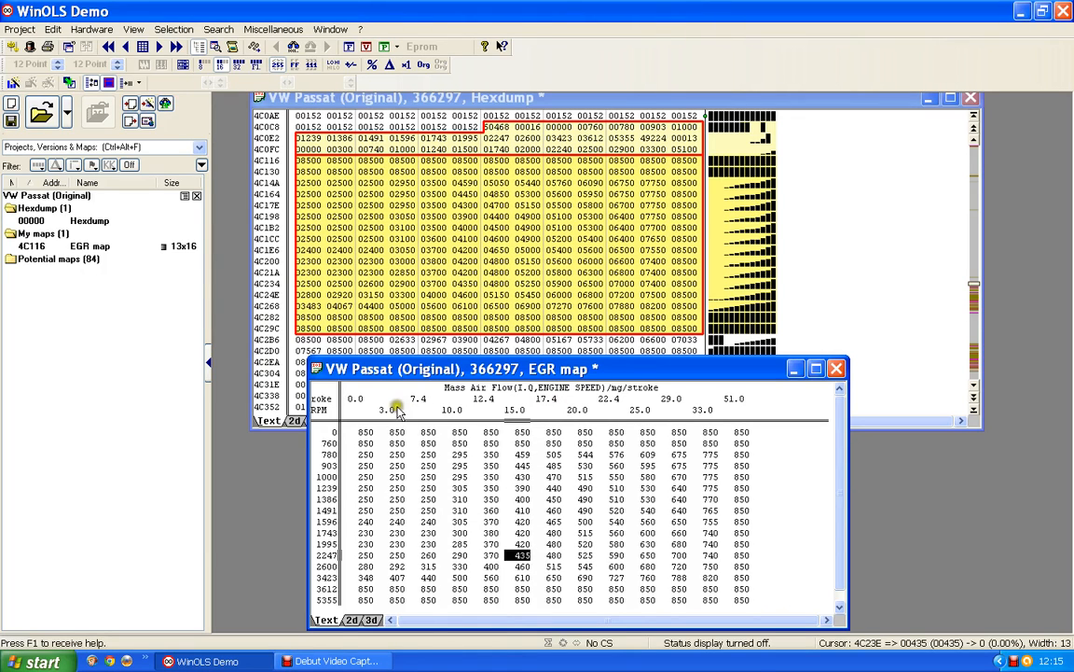
pyautogui.moveTo(761, 412)
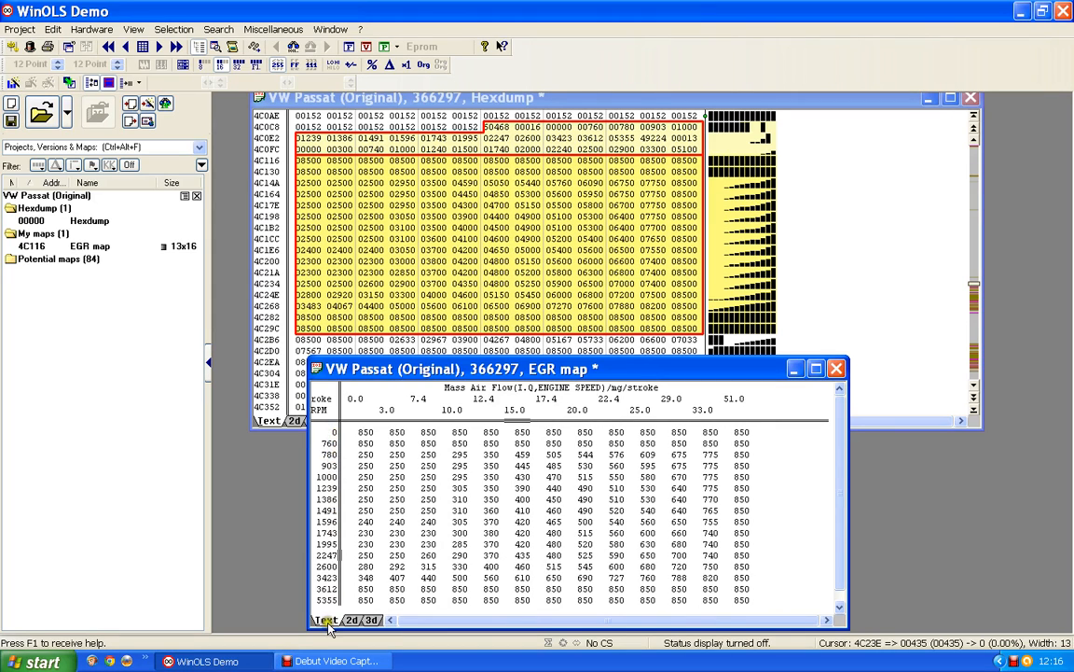
pyautogui.moveTo(187, 246)
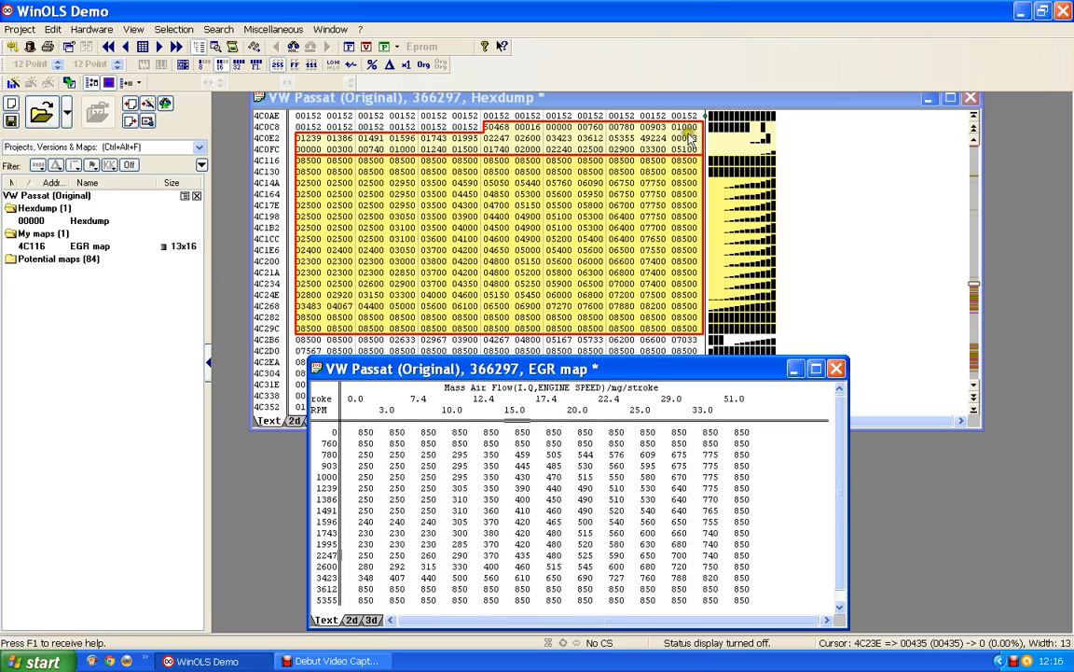
pyautogui.moveTo(652, 138)
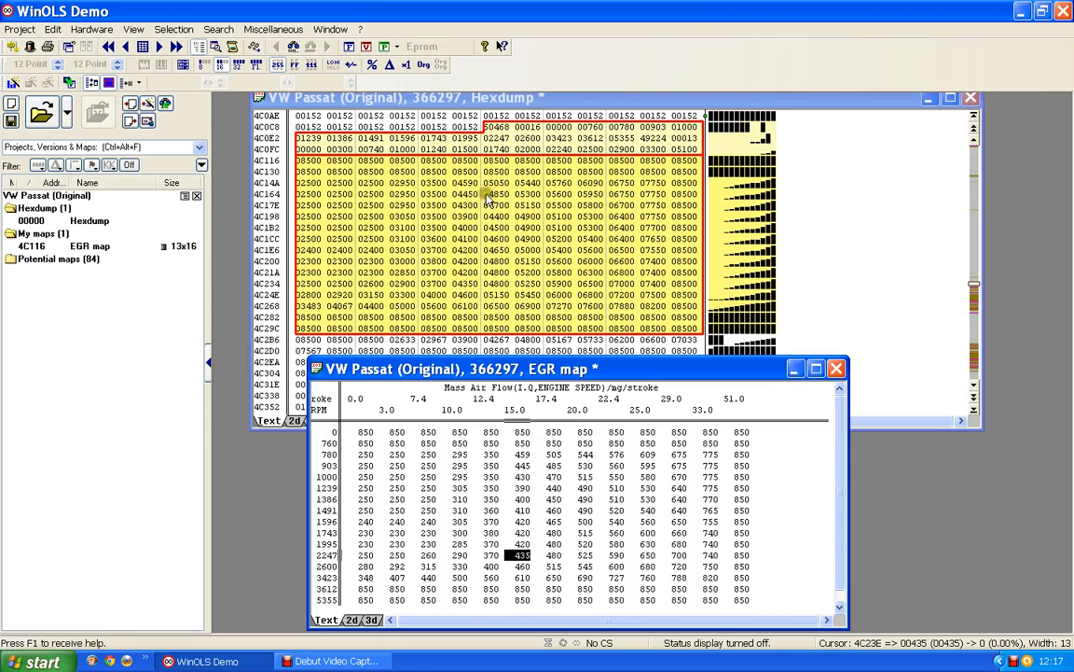
pyautogui.moveTo(531, 128)
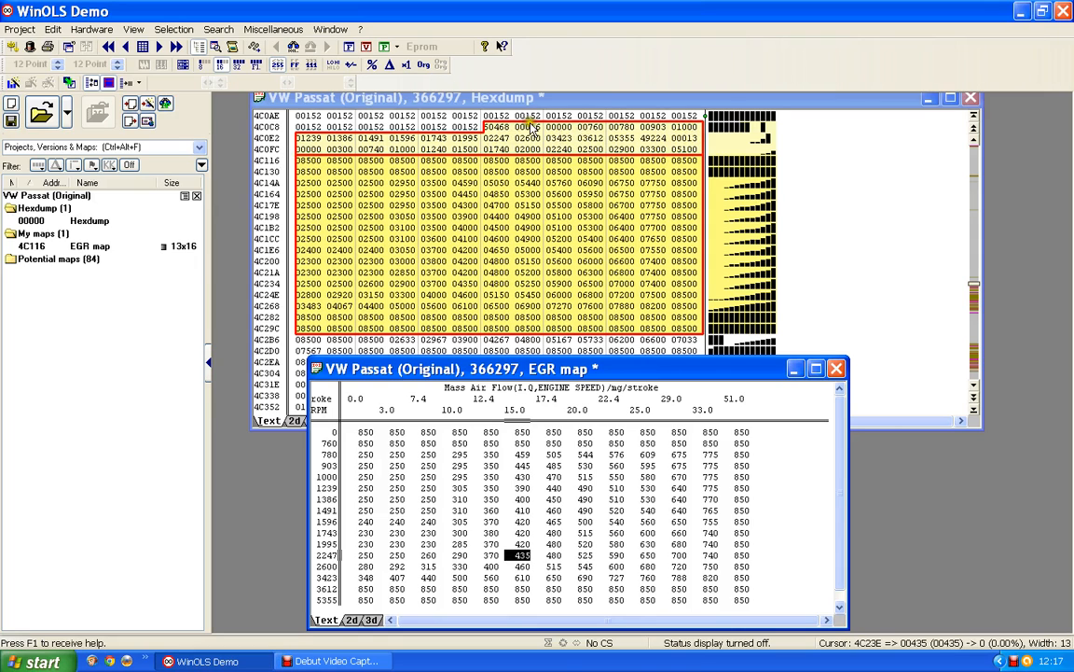
pyautogui.moveTo(492, 326)
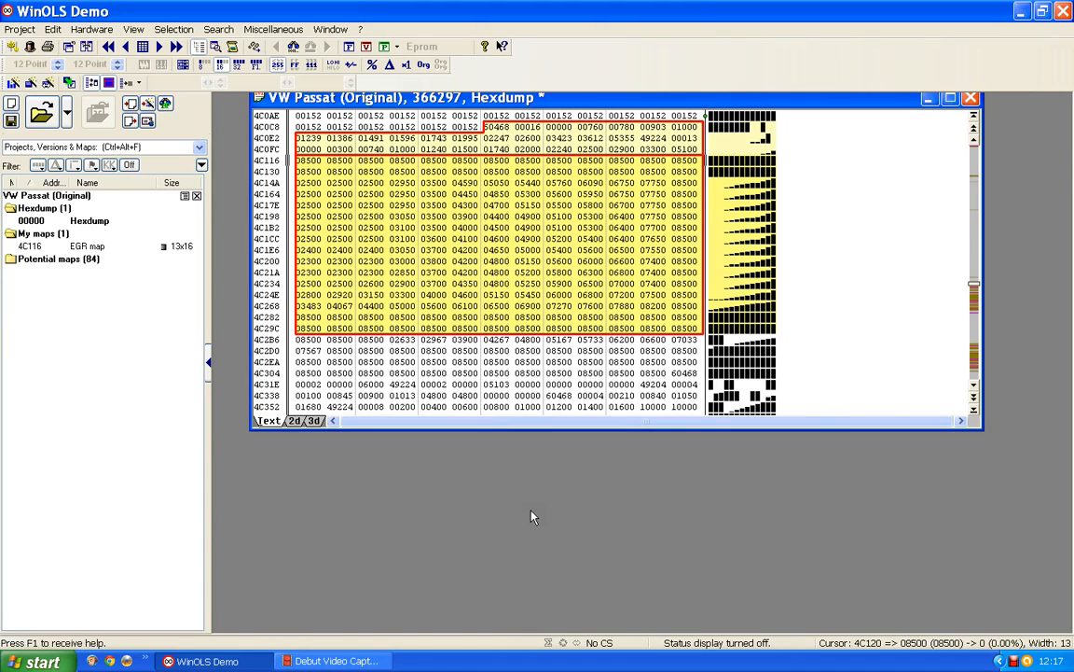
pyautogui.click(464, 160)
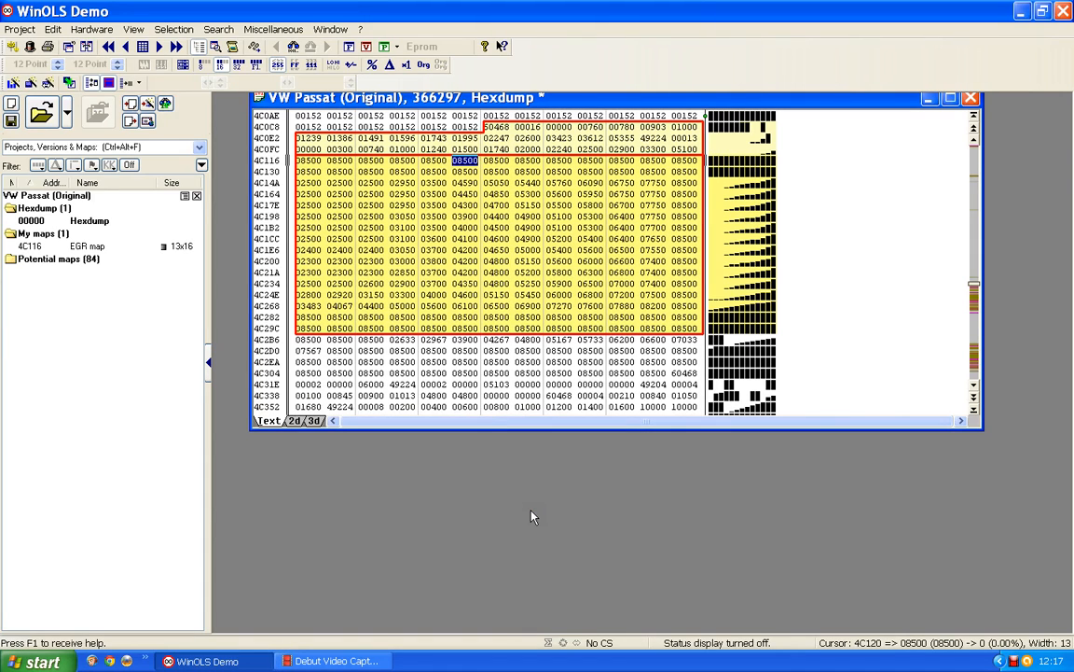